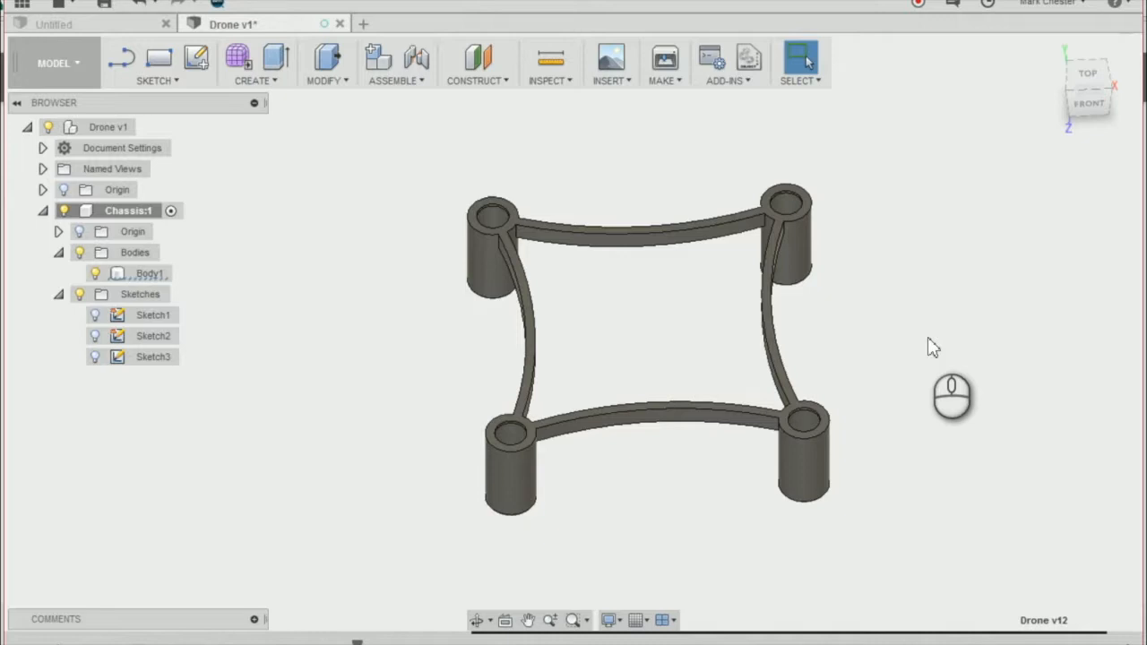
{"action": "mouse_move", "coordinate": [875, 171]}
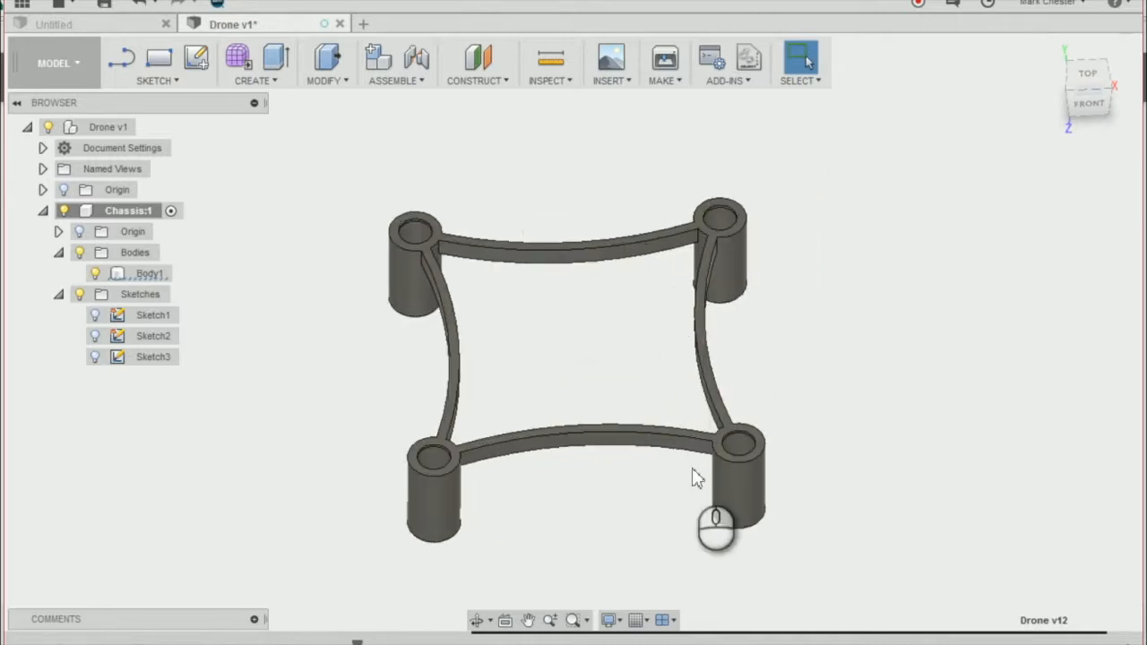
- Start Sketch4 on the top plane of the drone frame
{"action": "left_click", "coordinate": [157, 63]}
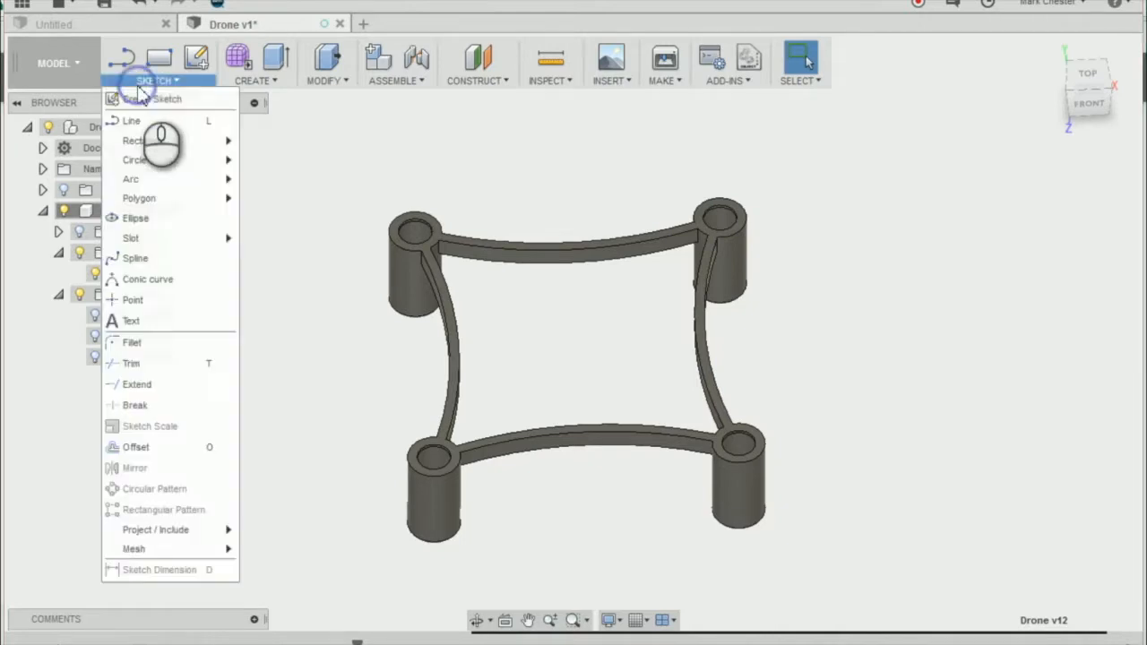
{"action": "left_click", "coordinate": [133, 140]}
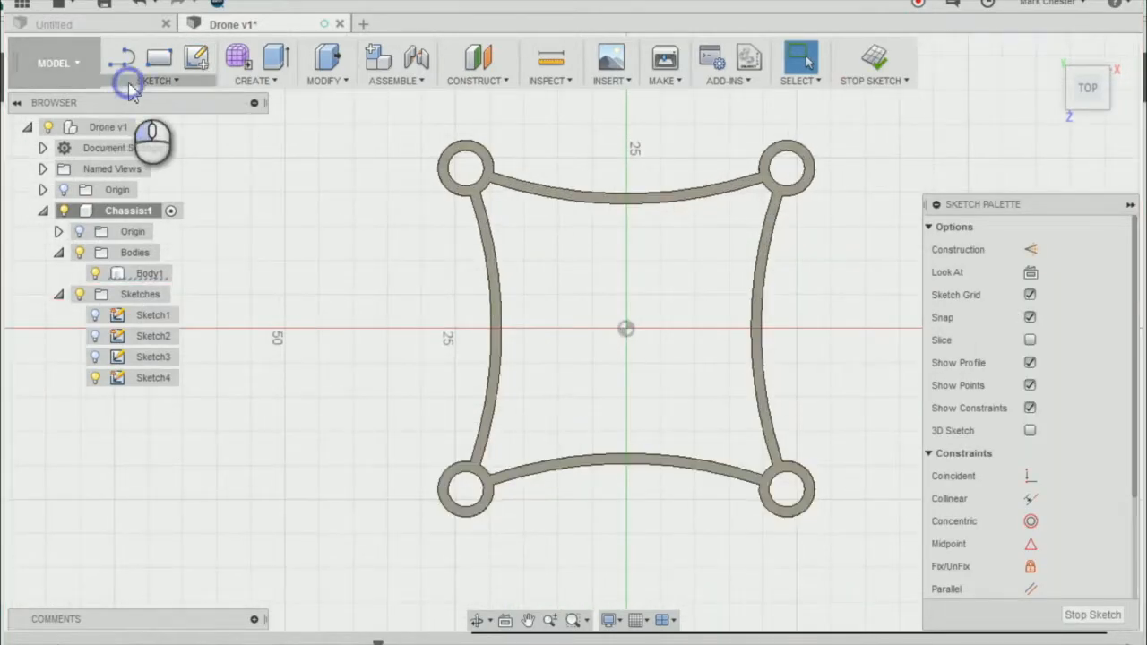
- Draw a centre rectangle at the origin, 20 mm wide and 40 mm tall
{"action": "left_click", "coordinate": [158, 79]}
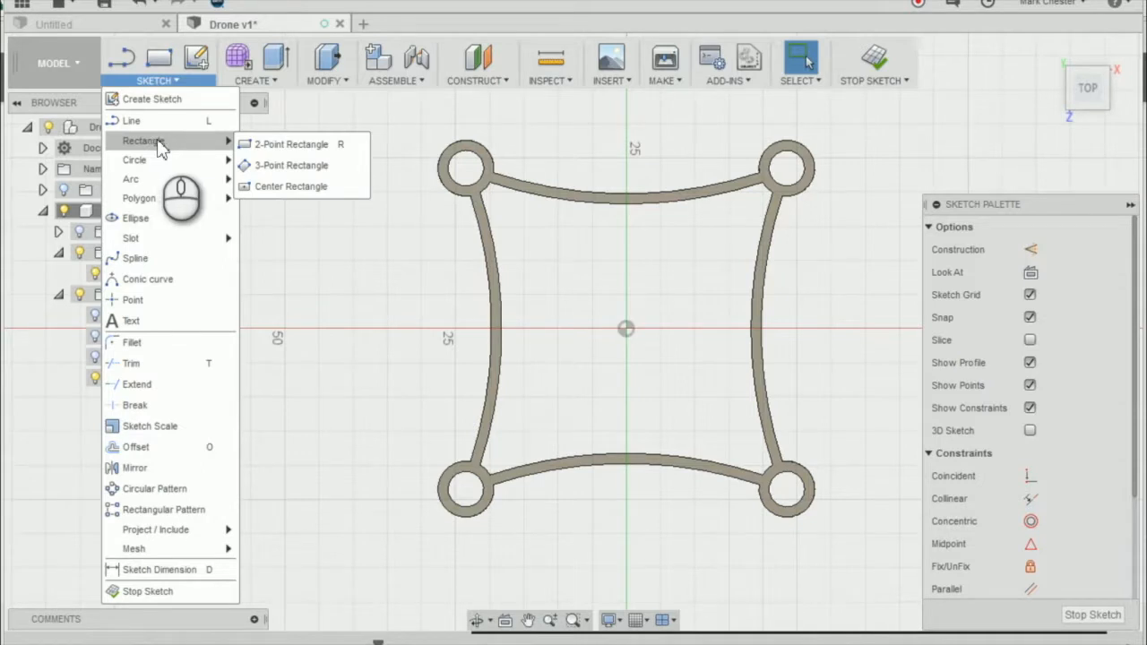
{"action": "mouse_move", "coordinate": [290, 187]}
{"action": "type", "text": "20"}
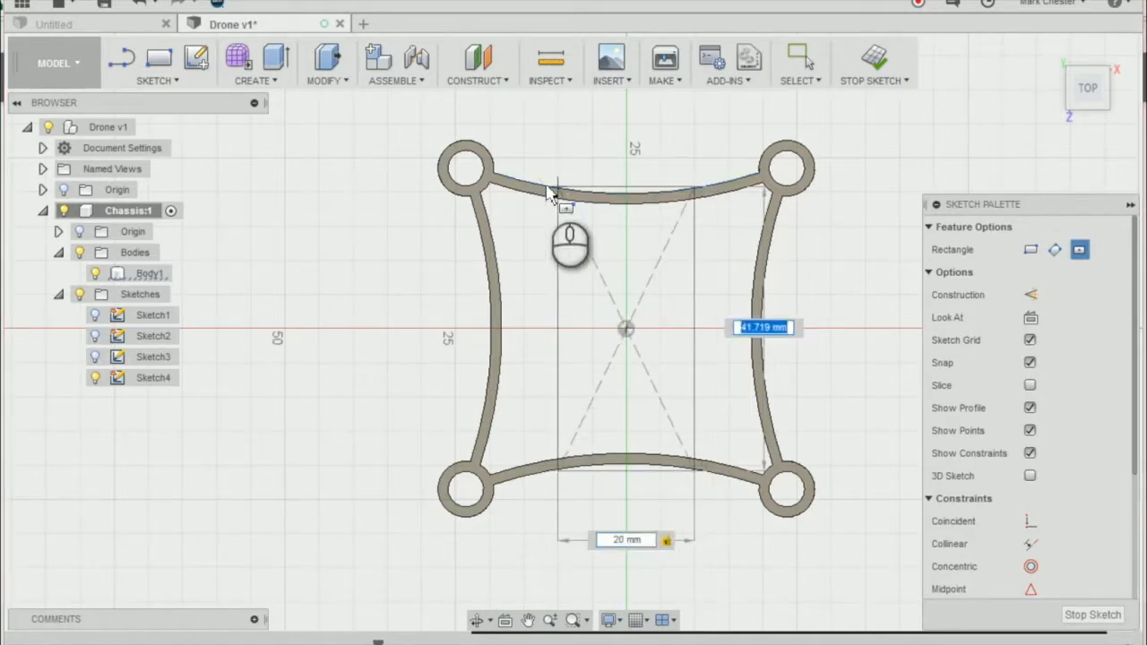
{"action": "type", "text": "40.00"}
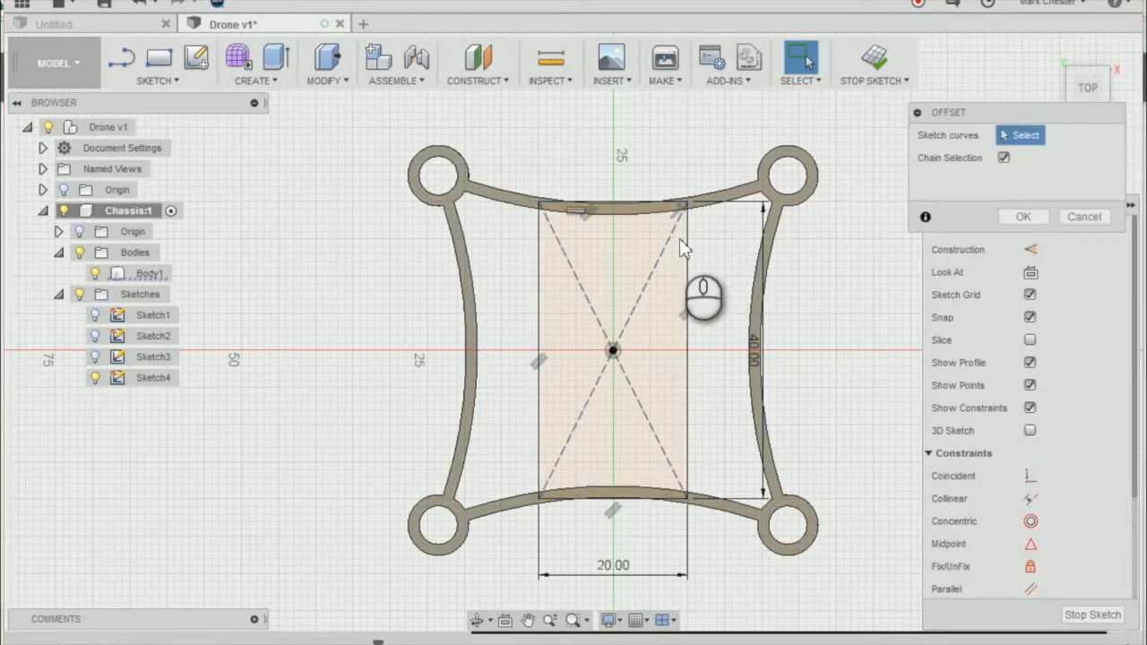
{"action": "mouse_move", "coordinate": [807, 224]}
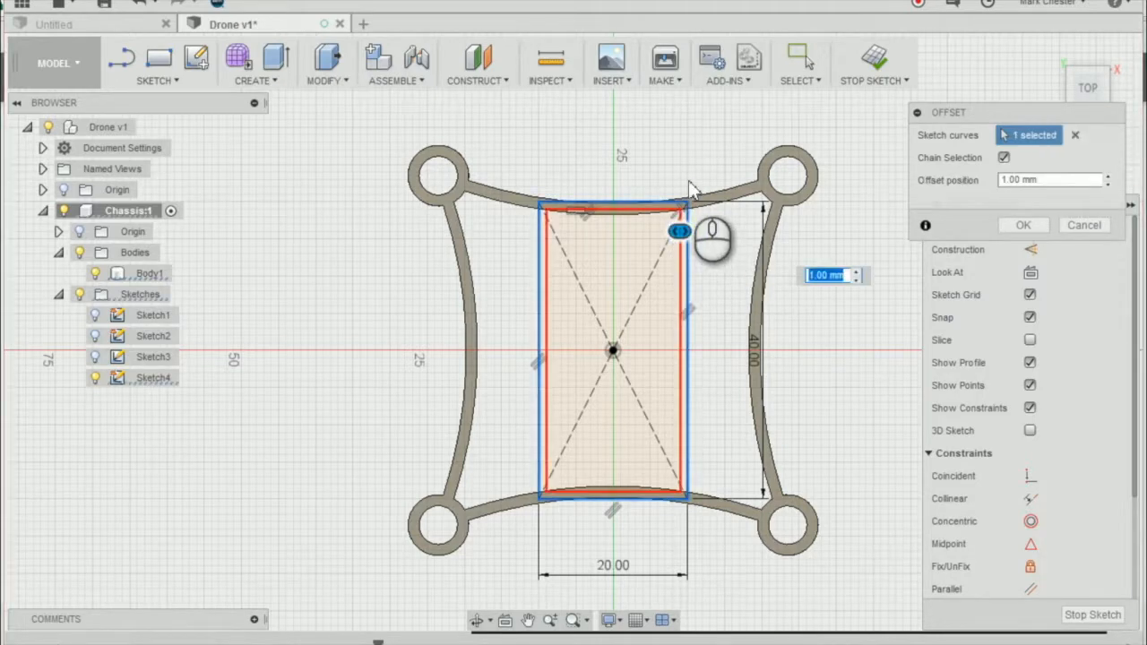
- Offset the rectangle by -1.5 mm so a second outline sits 1.5 mm outside it
{"action": "type", "text": "1.5"}
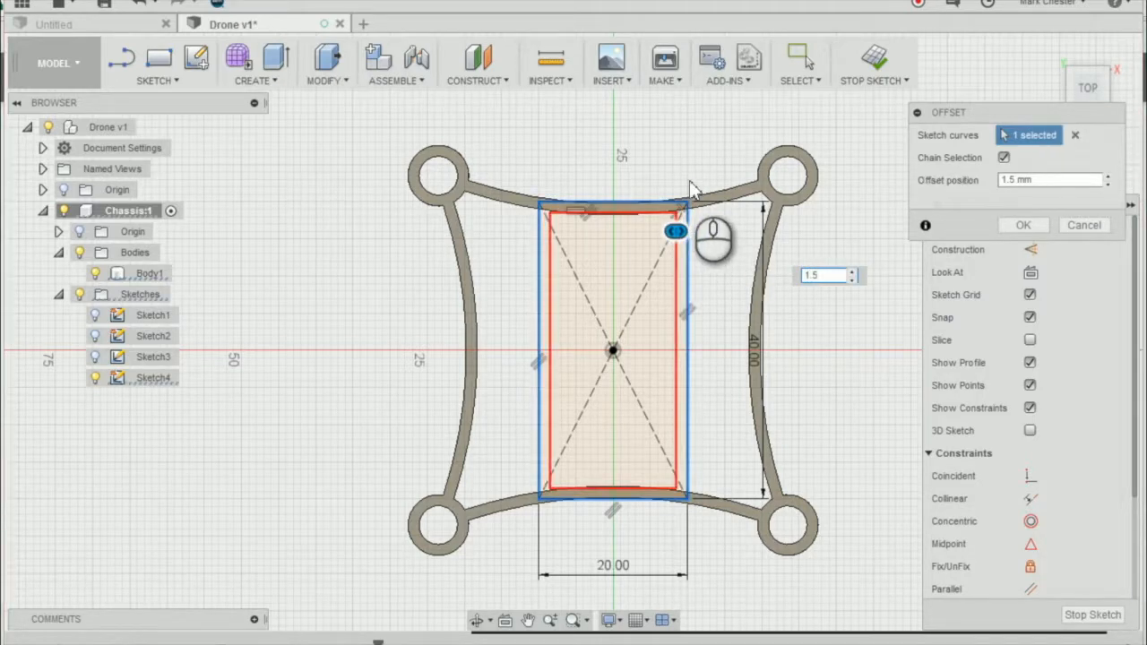
{"action": "left_click", "coordinate": [1049, 179]}
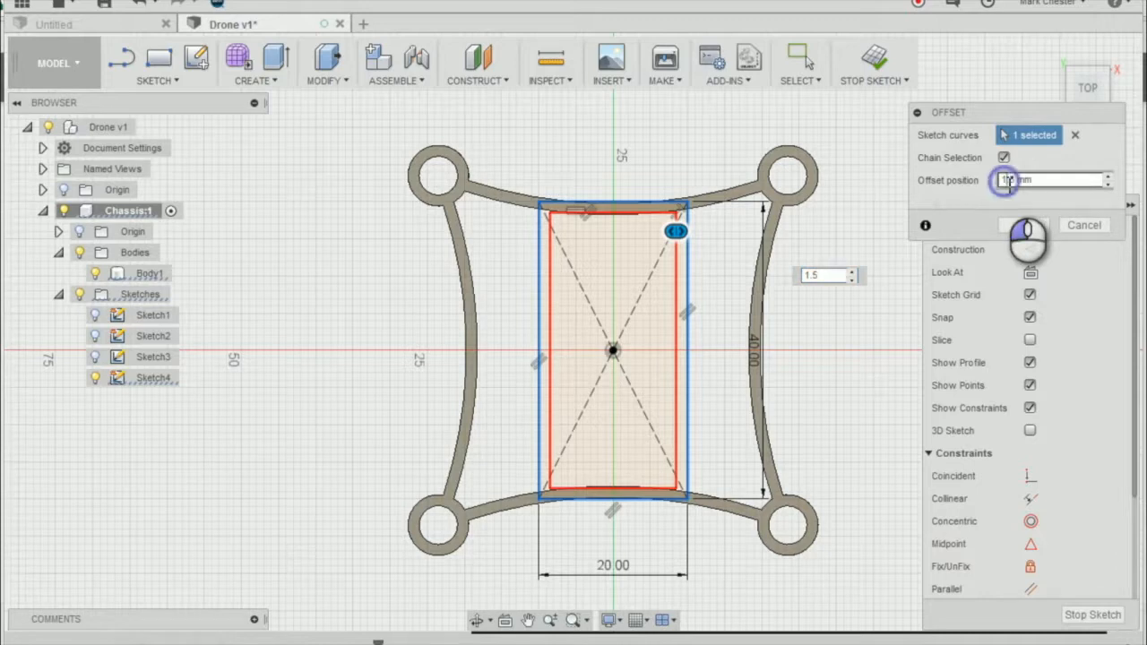
{"action": "type", "text": "-1.5"}
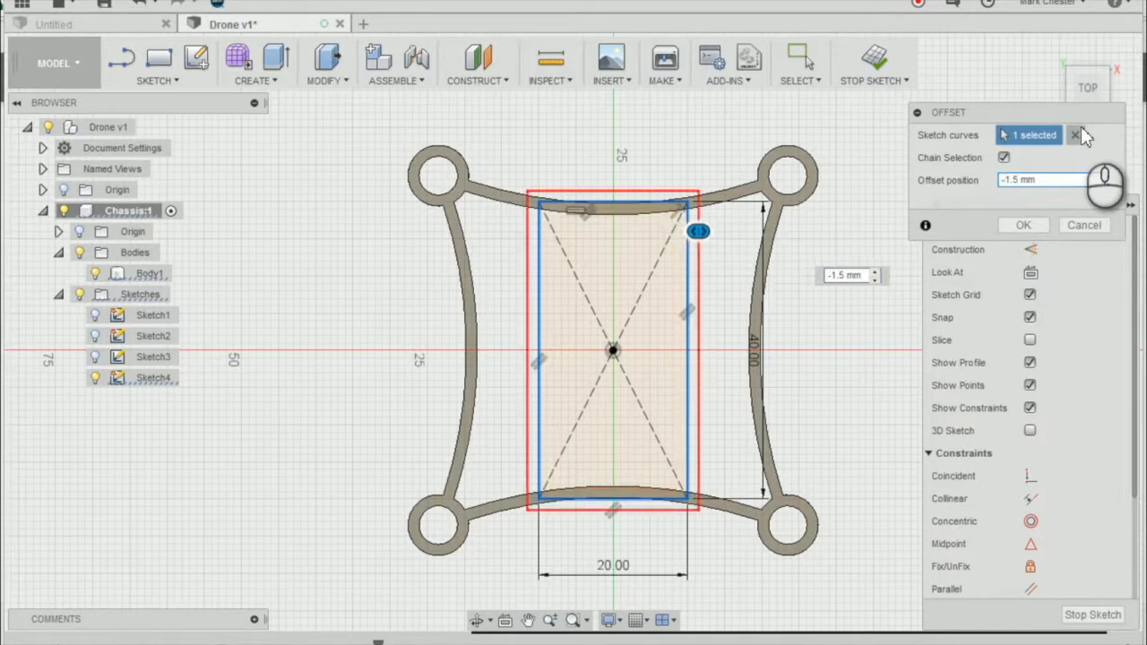
{"action": "mouse_move", "coordinate": [1133, 371]}
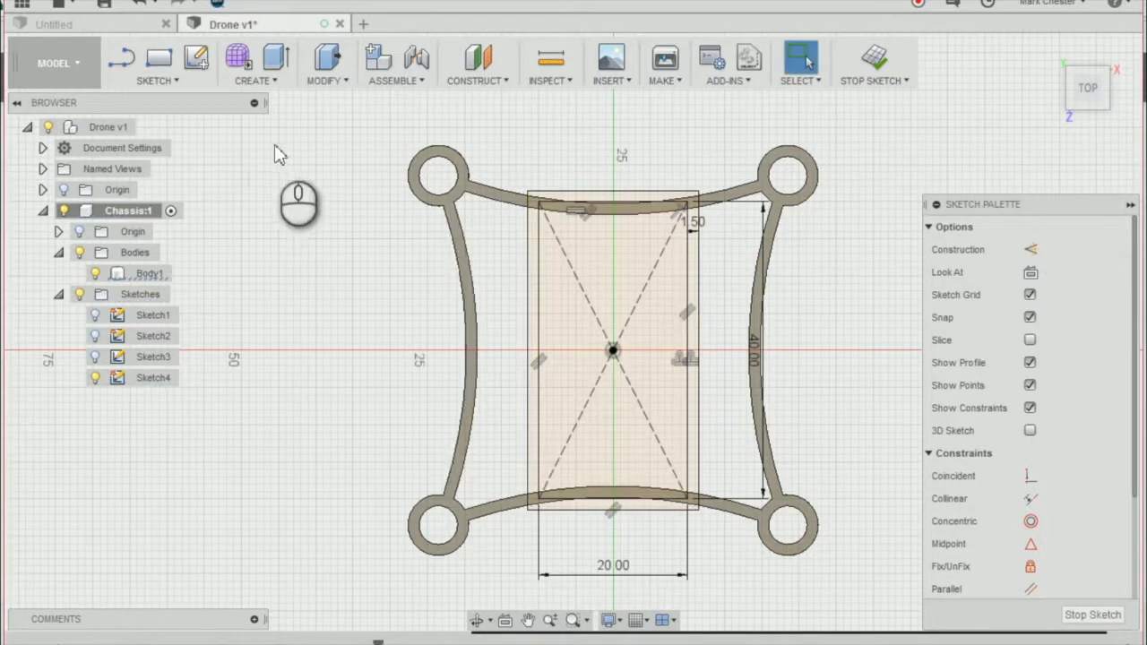
{"action": "mouse_move", "coordinate": [334, 142]}
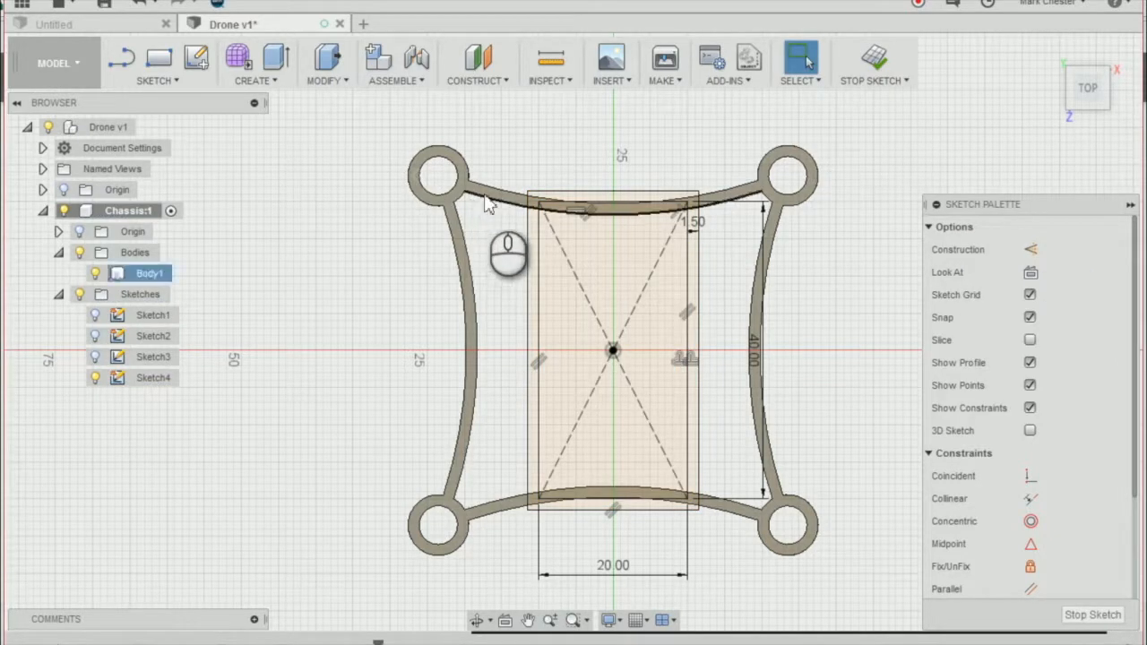
{"action": "mouse_move", "coordinate": [475, 196]}
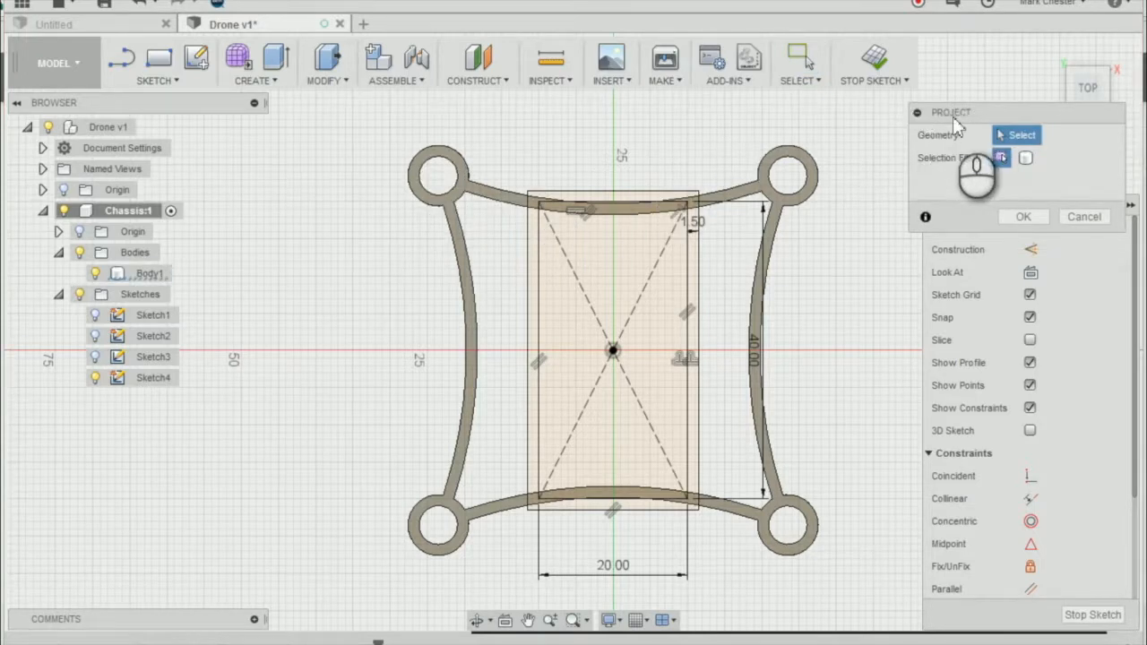
- Project the chassis's curved frame edges into Sketch4 and confirm
{"action": "left_click", "coordinate": [482, 197]}
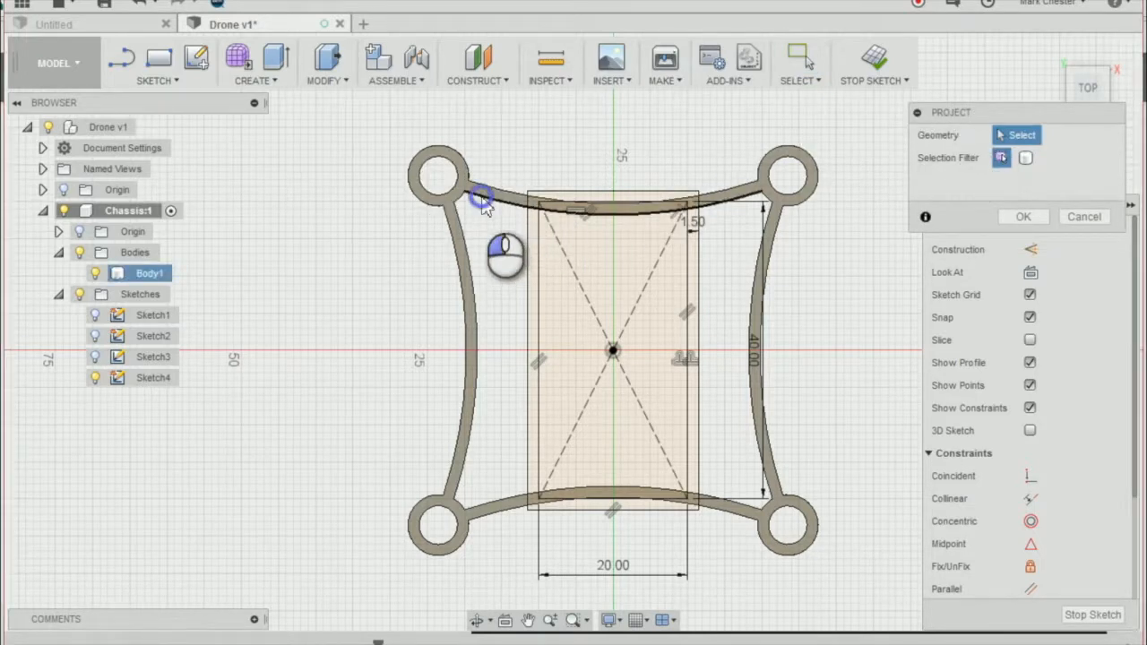
{"action": "left_click", "coordinate": [485, 195]}
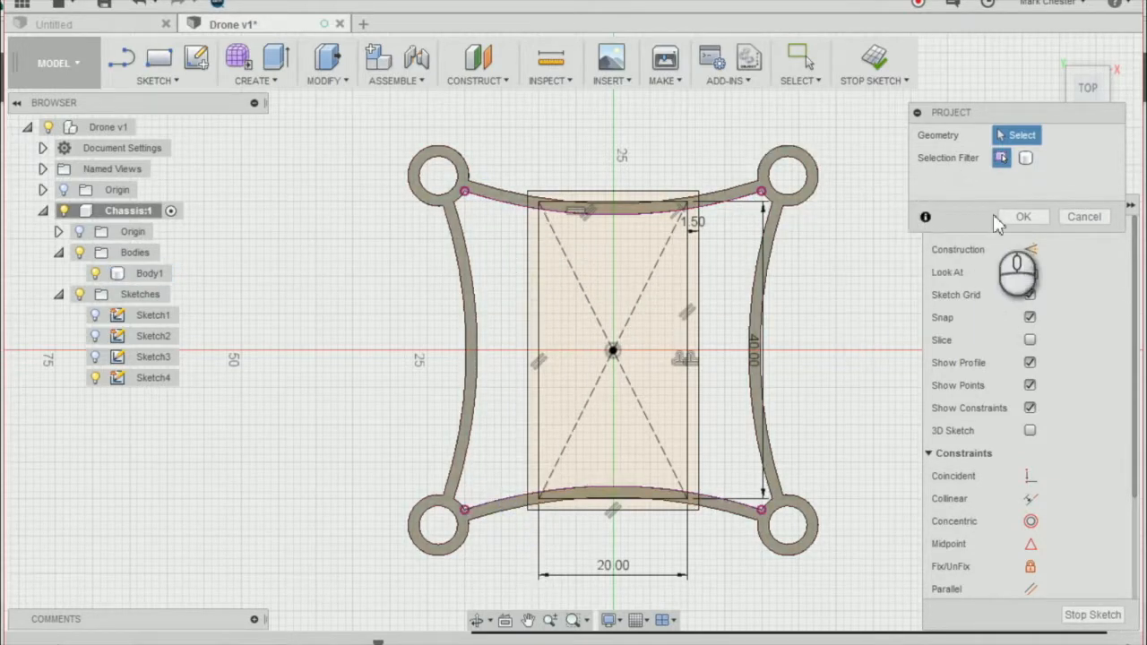
{"action": "left_click", "coordinate": [1024, 217]}
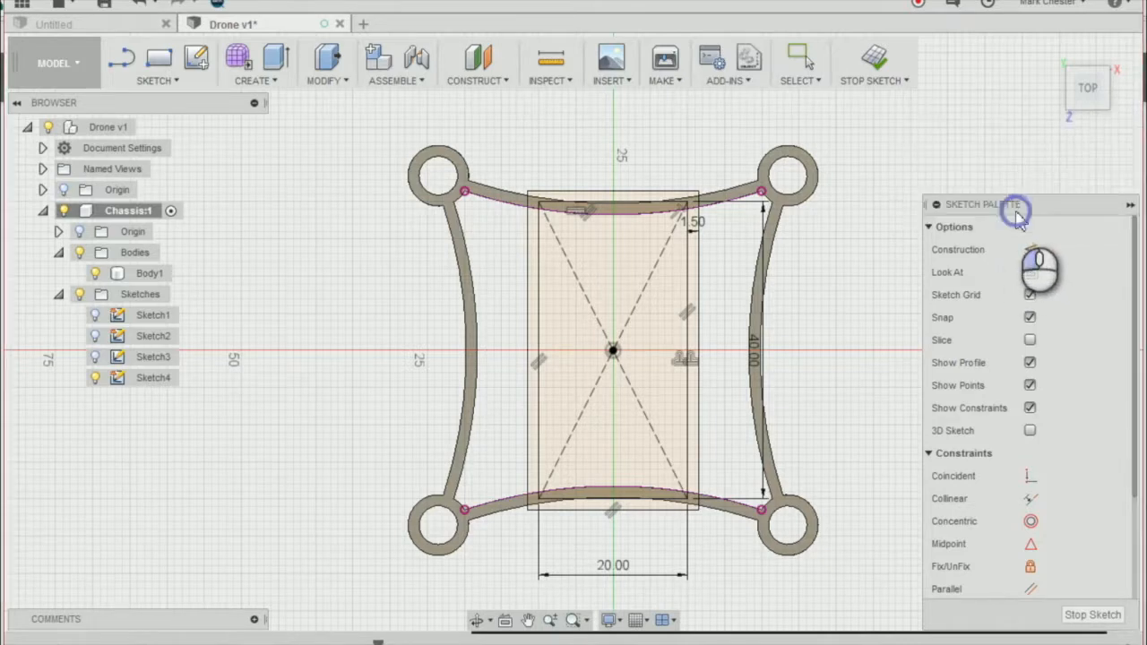
{"action": "mouse_move", "coordinate": [875, 59]}
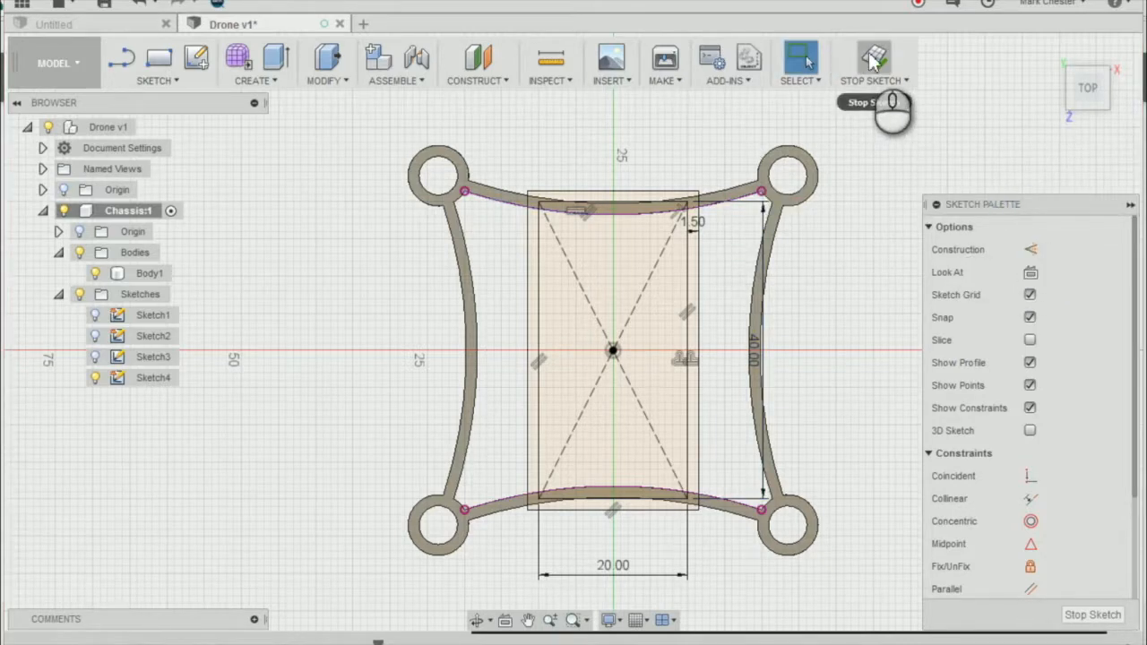
- Finish the sketch and extrude both thin strip profiles downward, joined to the frame as cross bars
{"action": "left_click", "coordinate": [875, 63]}
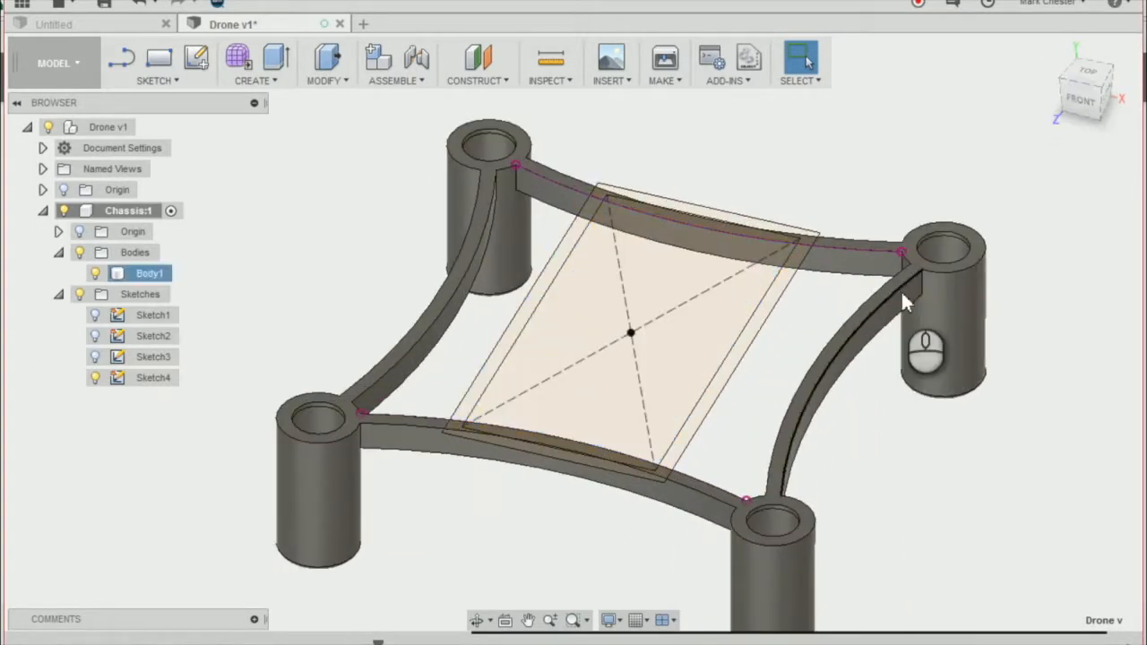
{"action": "left_click", "coordinate": [592, 215]}
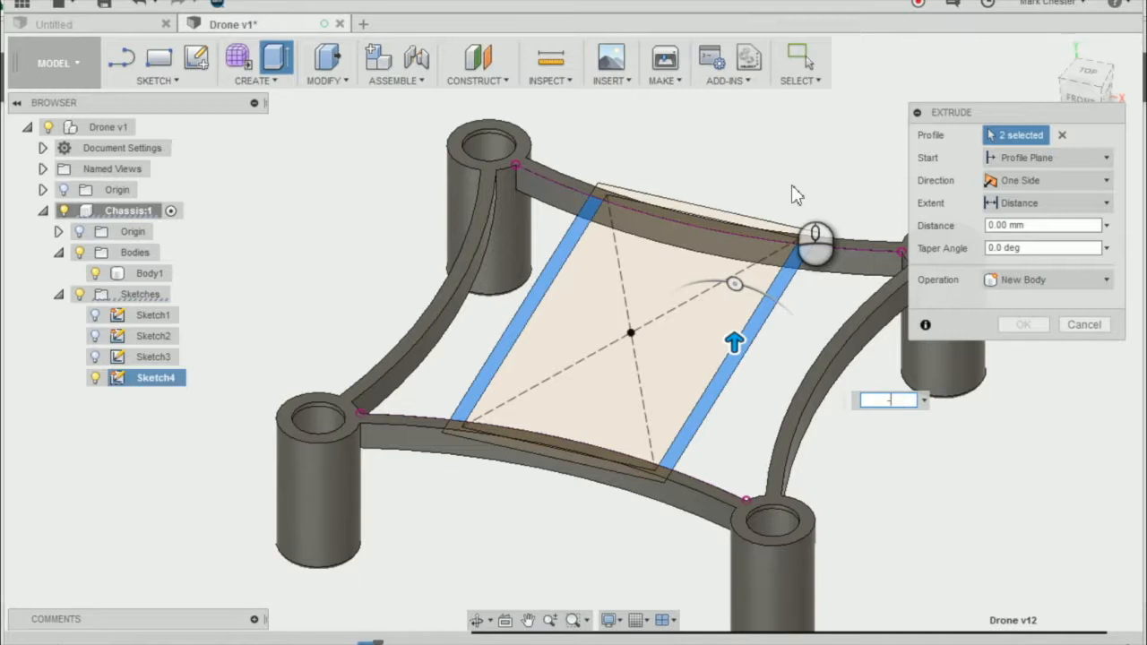
{"action": "type", "text": "-5"}
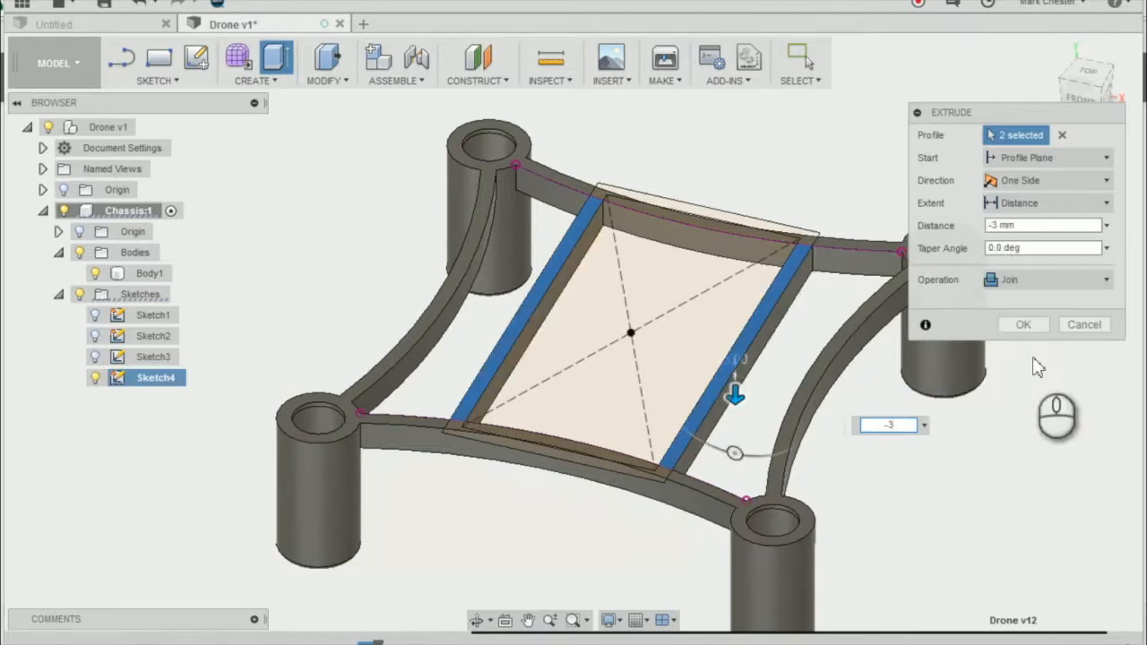
{"action": "left_click", "coordinate": [1023, 324]}
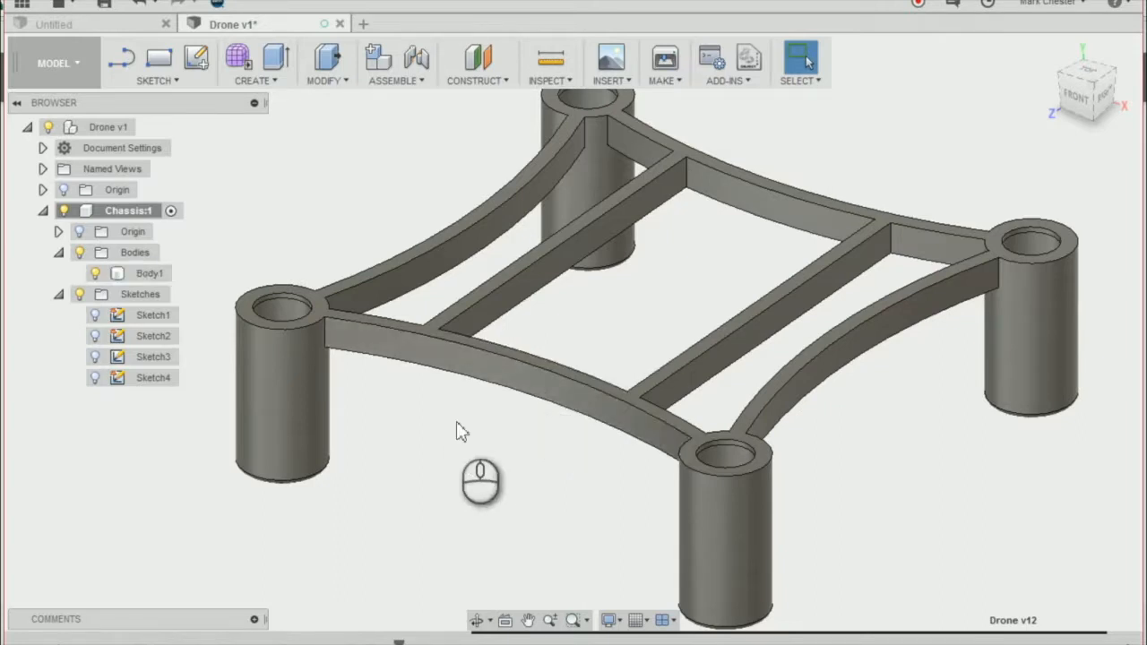
{"action": "mouse_move", "coordinate": [864, 267]}
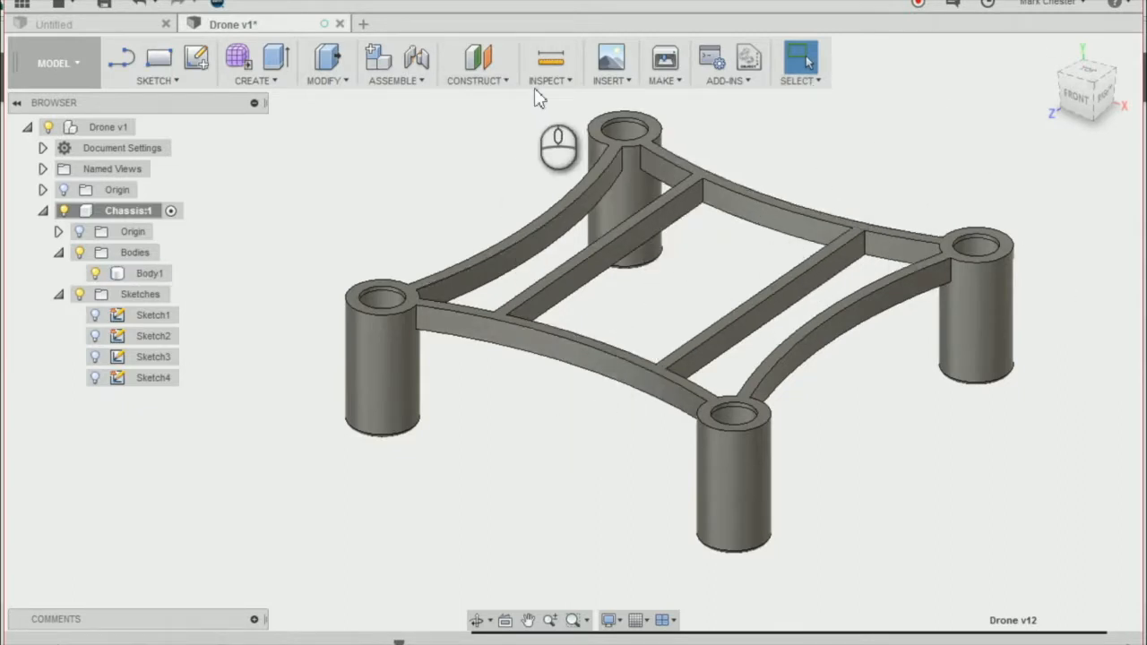
- Create a Section Analysis using a cross bar face as the cutting plane
{"action": "left_click", "coordinate": [549, 62]}
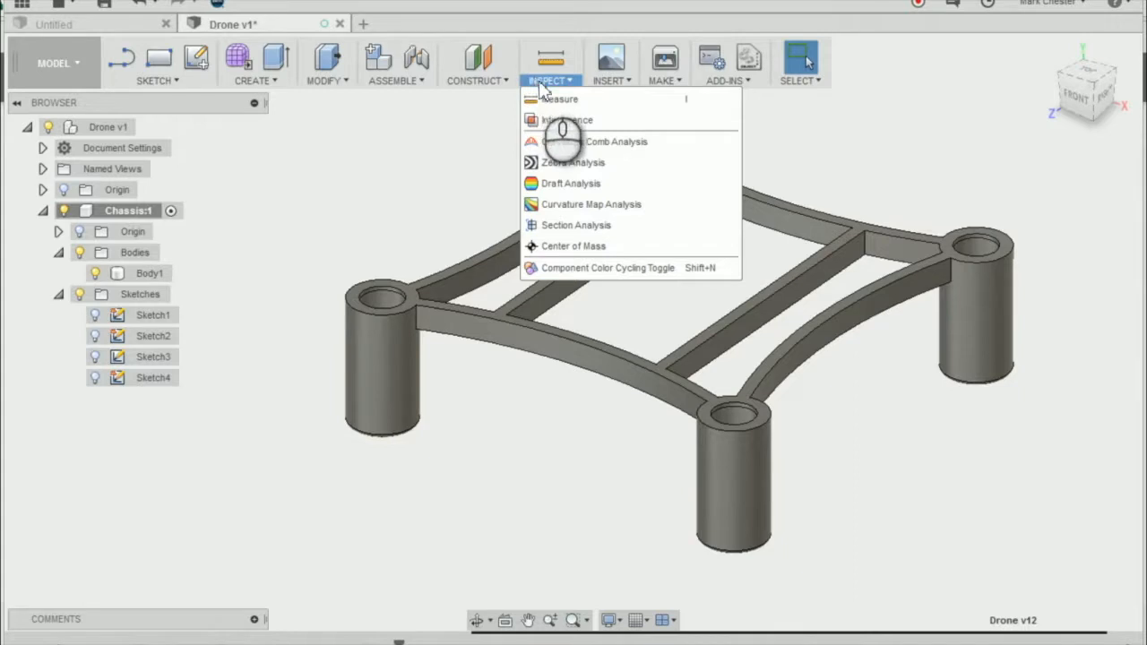
{"action": "mouse_move", "coordinate": [575, 226]}
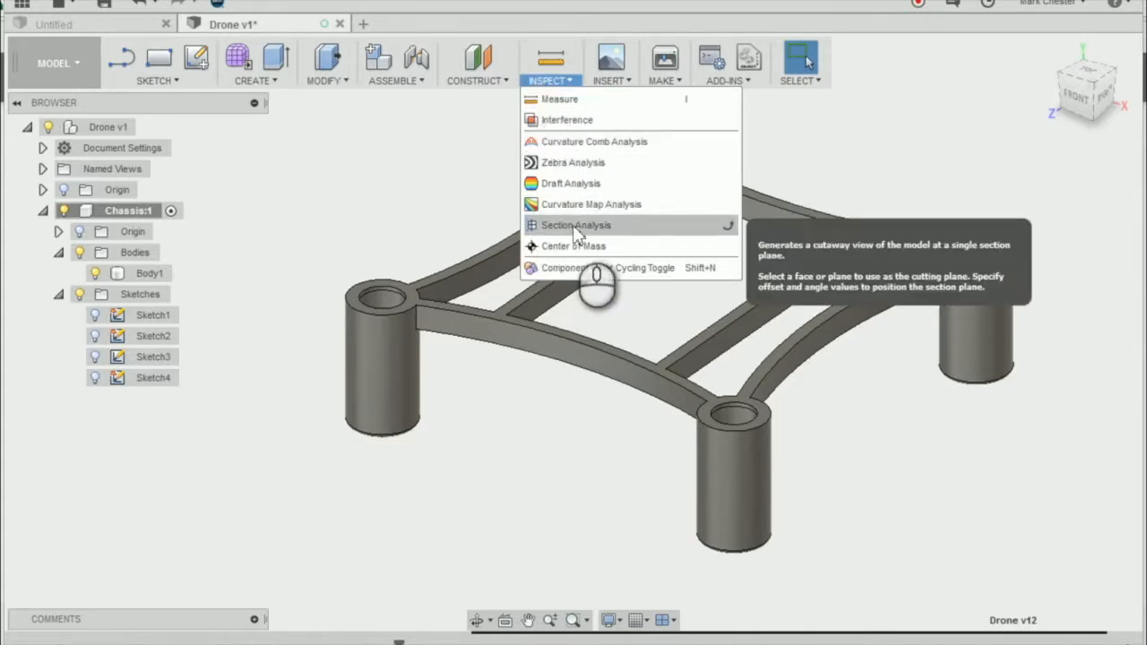
{"action": "left_click", "coordinate": [575, 226]}
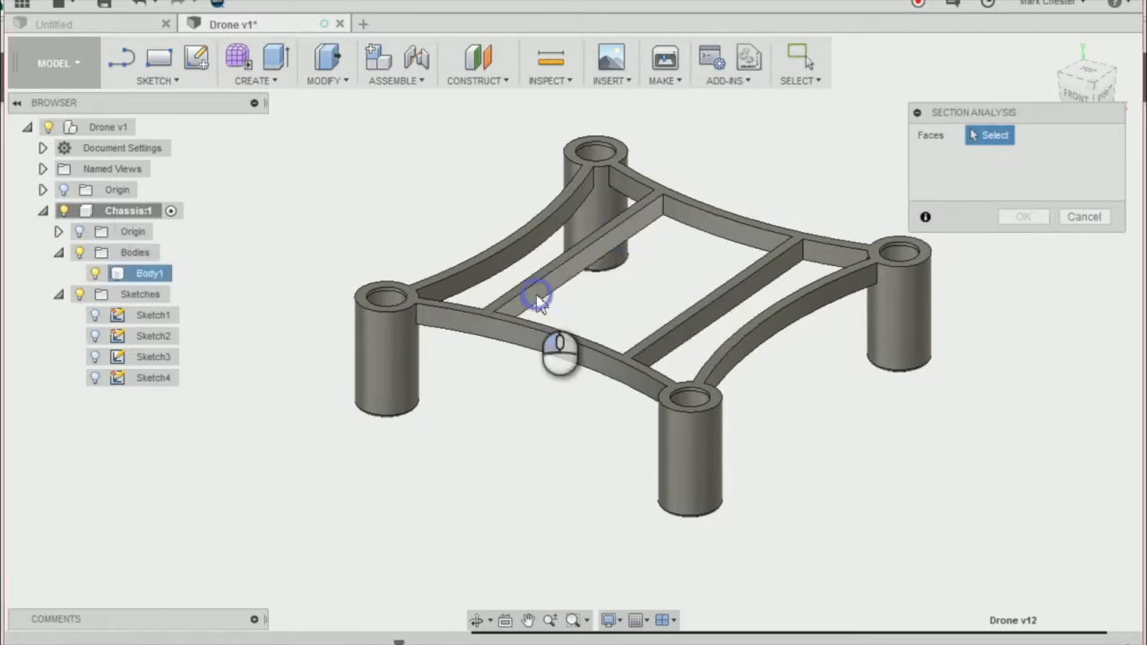
{"action": "left_click", "coordinate": [538, 296]}
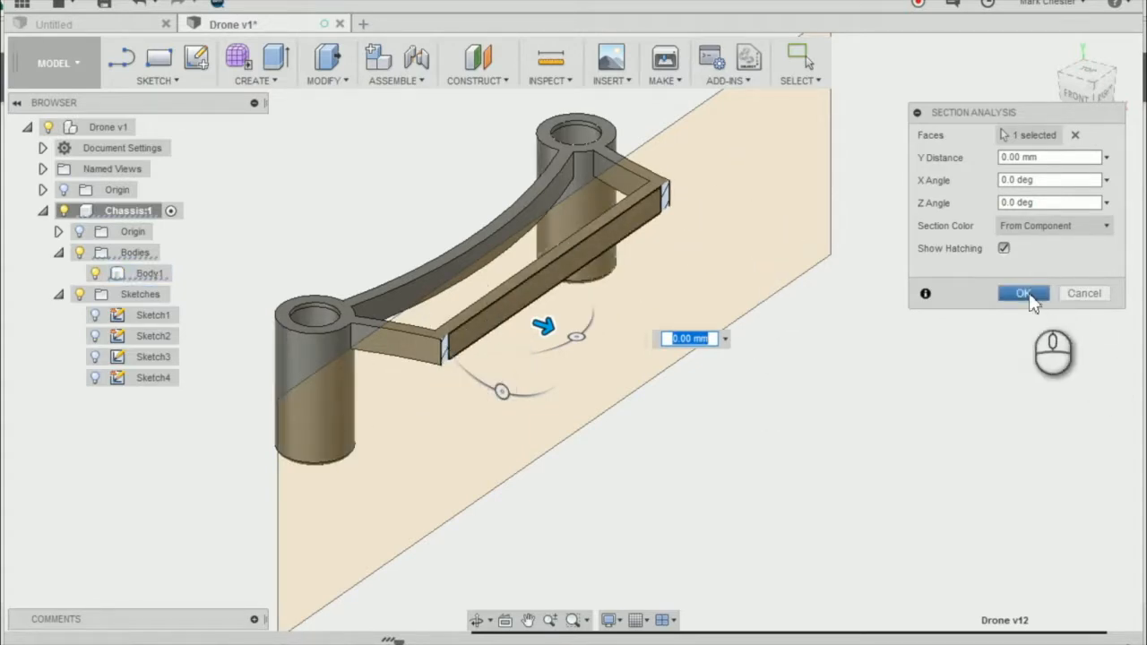
{"action": "left_click", "coordinate": [1023, 295]}
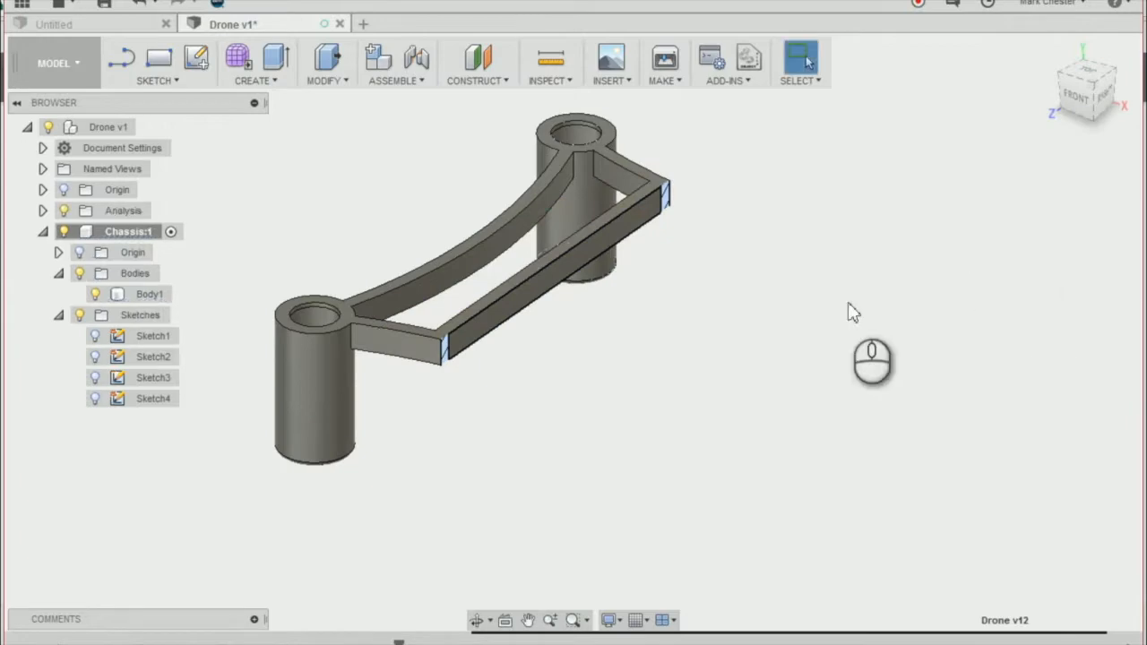
{"action": "mouse_move", "coordinate": [197, 57]}
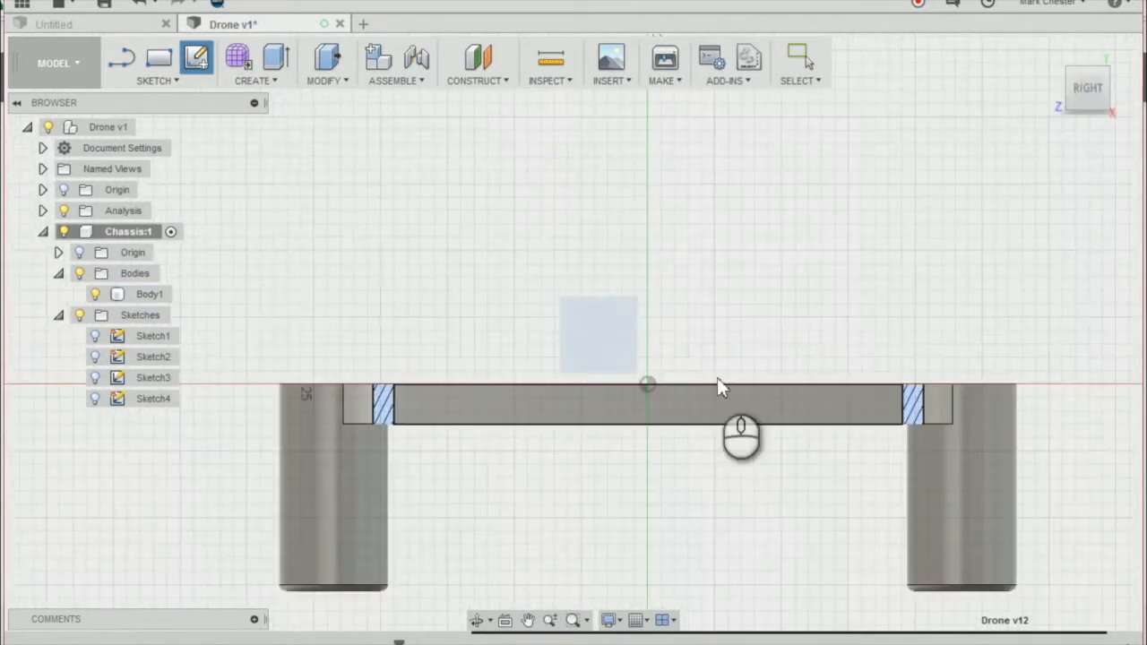
- Start Sketch5 on the side plane and draw a 1.5 × 2.5 mm rectangle on the cross bar section
{"action": "left_click", "coordinate": [158, 63]}
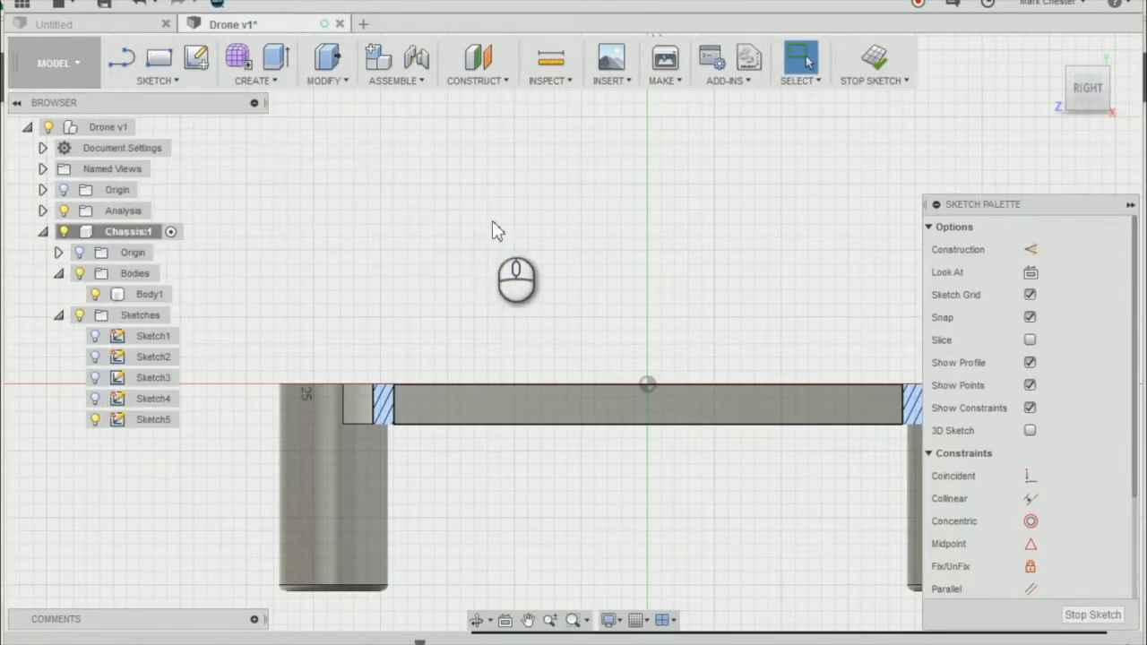
{"action": "left_click", "coordinate": [157, 58]}
{"action": "type", "text": "1.5"}
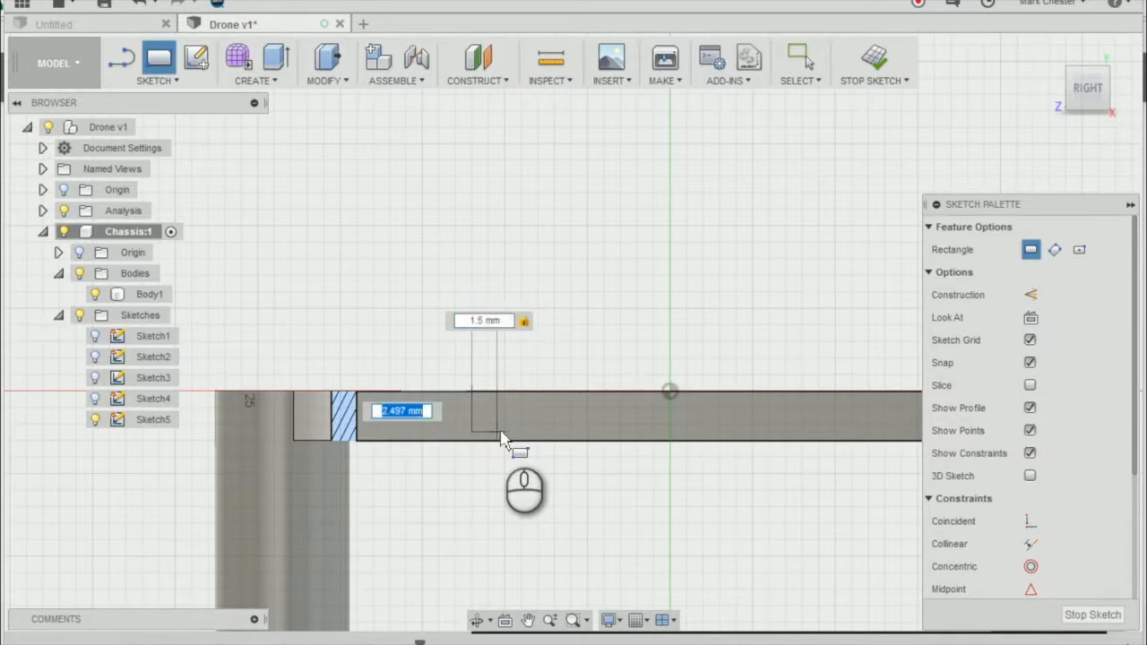
{"action": "type", "text": "2.5"}
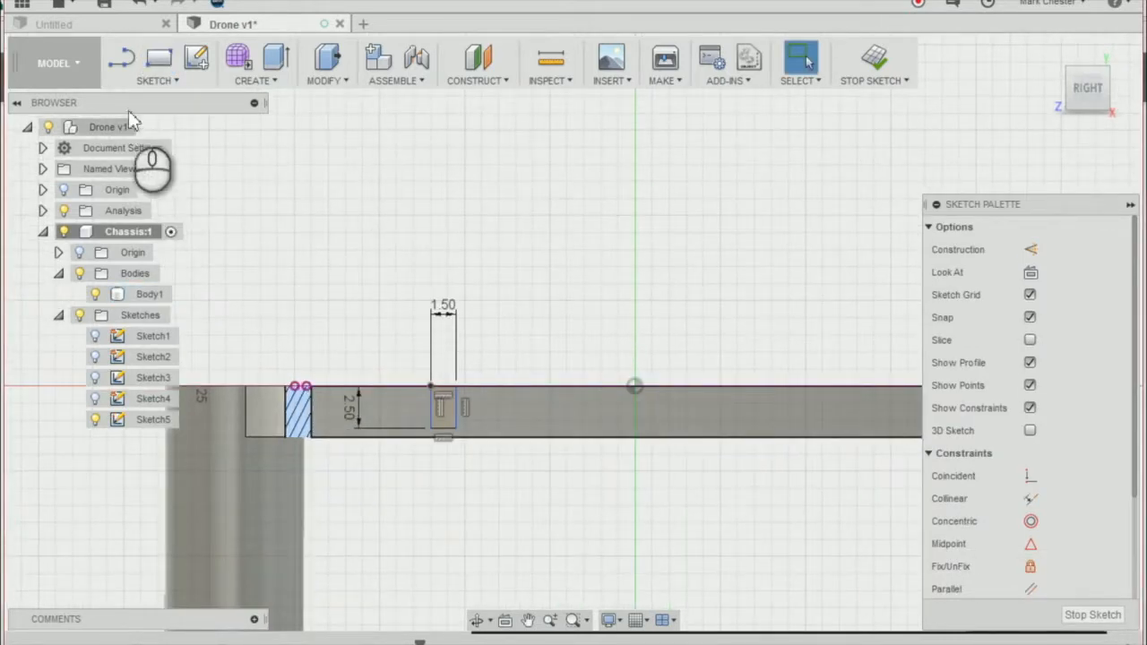
{"action": "left_click", "coordinate": [154, 63]}
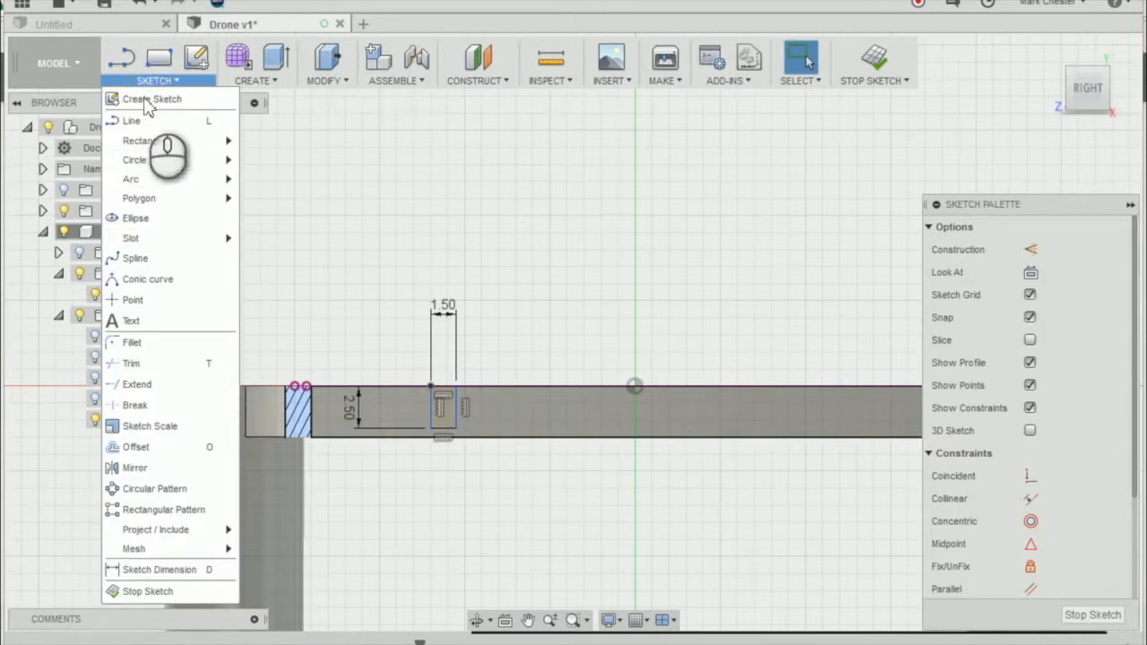
{"action": "mouse_move", "coordinate": [154, 531]}
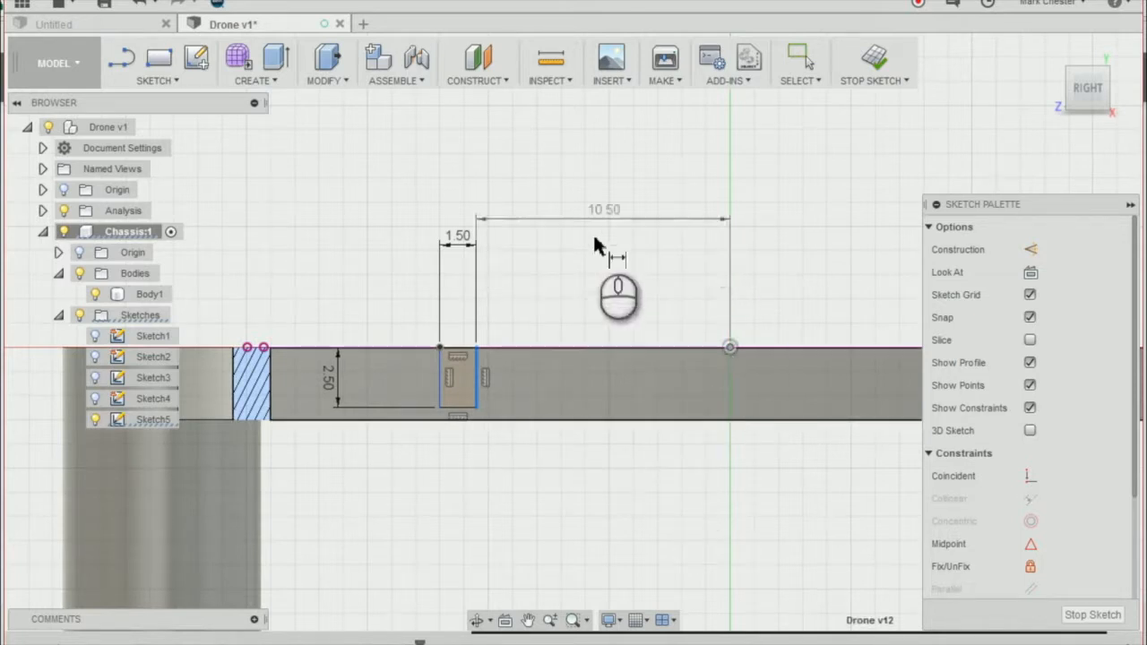
- Set the rectangle's distance from the centre to 10 mm and finish the sketch
{"action": "double_click", "coordinate": [604, 208]}
{"action": "type", "text": "10"}
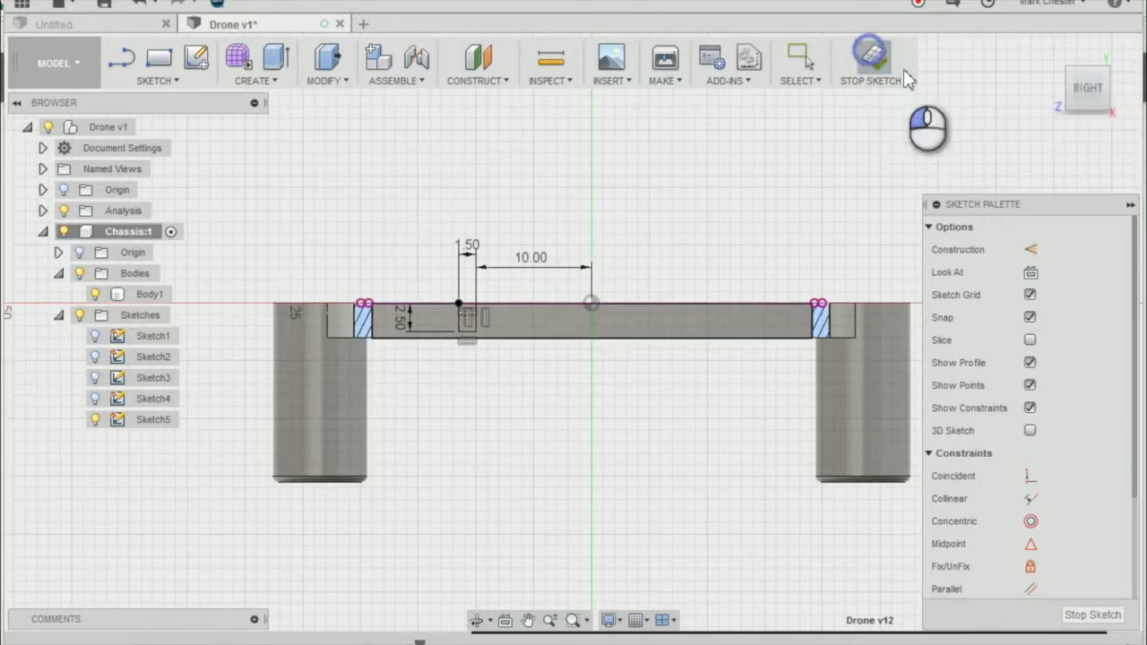
{"action": "left_click", "coordinate": [869, 56]}
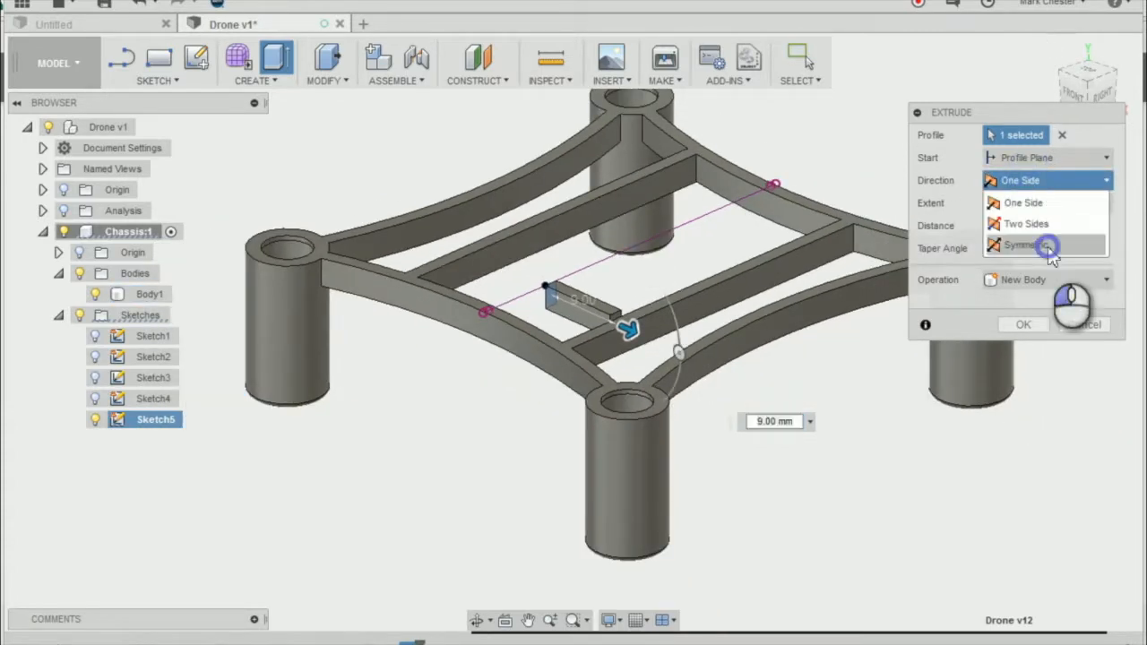
- Extrude the rectangle symmetrically 10 mm, joined to the chassis as a short connecting bar
{"action": "left_click", "coordinate": [1022, 244]}
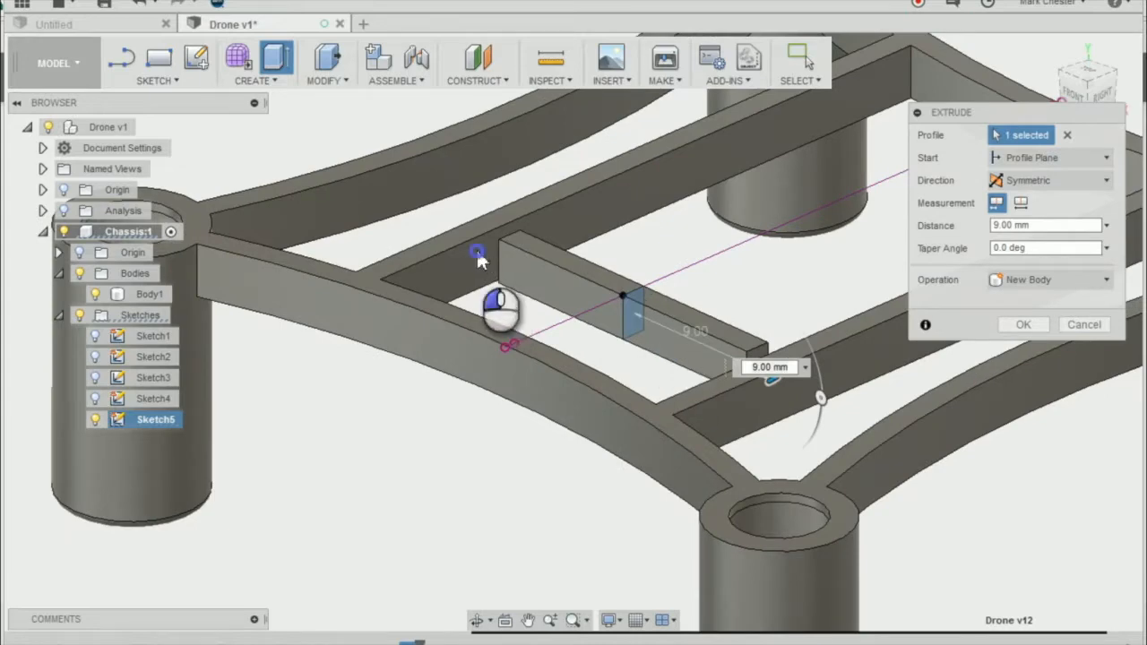
{"action": "type", "text": "10"}
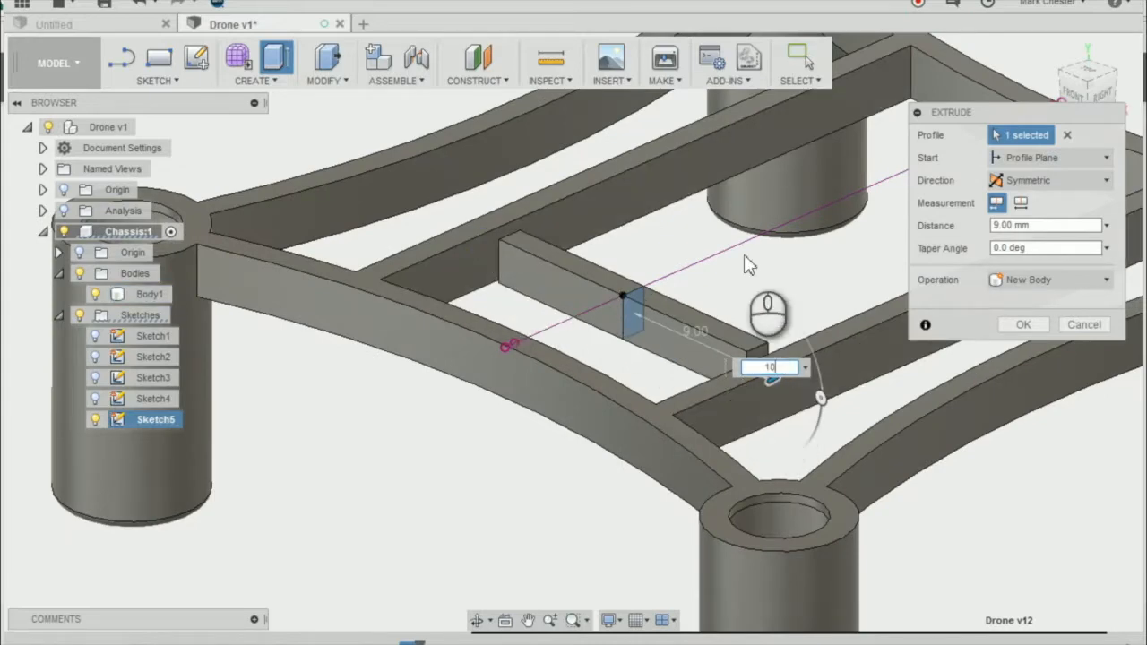
{"action": "type", "text": "10"}
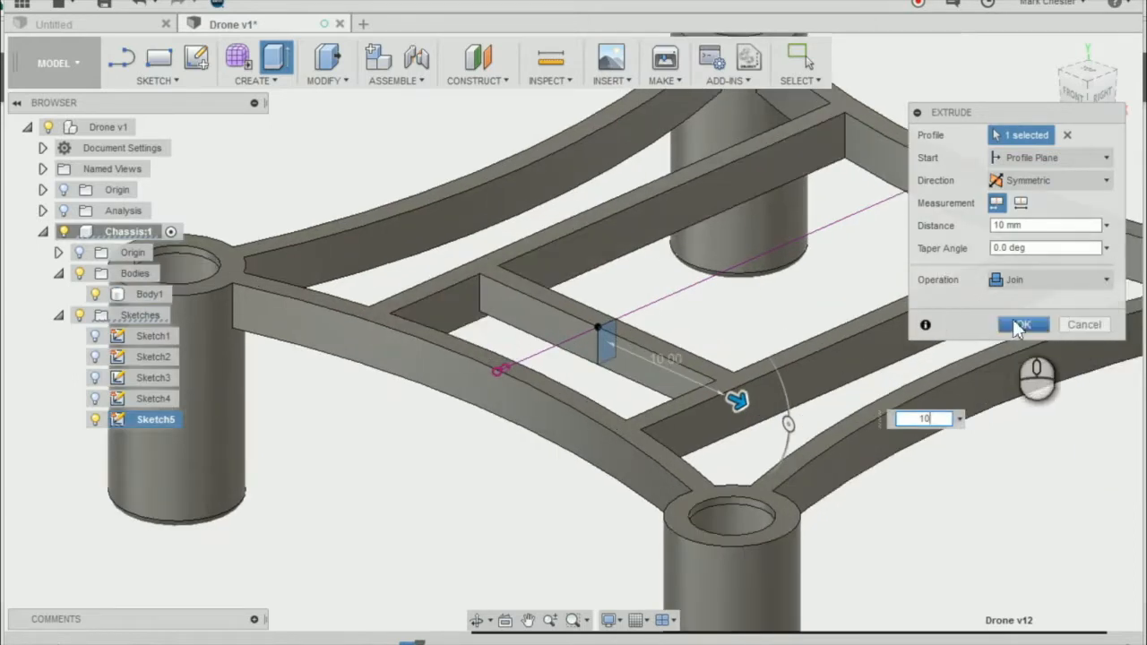
{"action": "left_click", "coordinate": [1024, 325]}
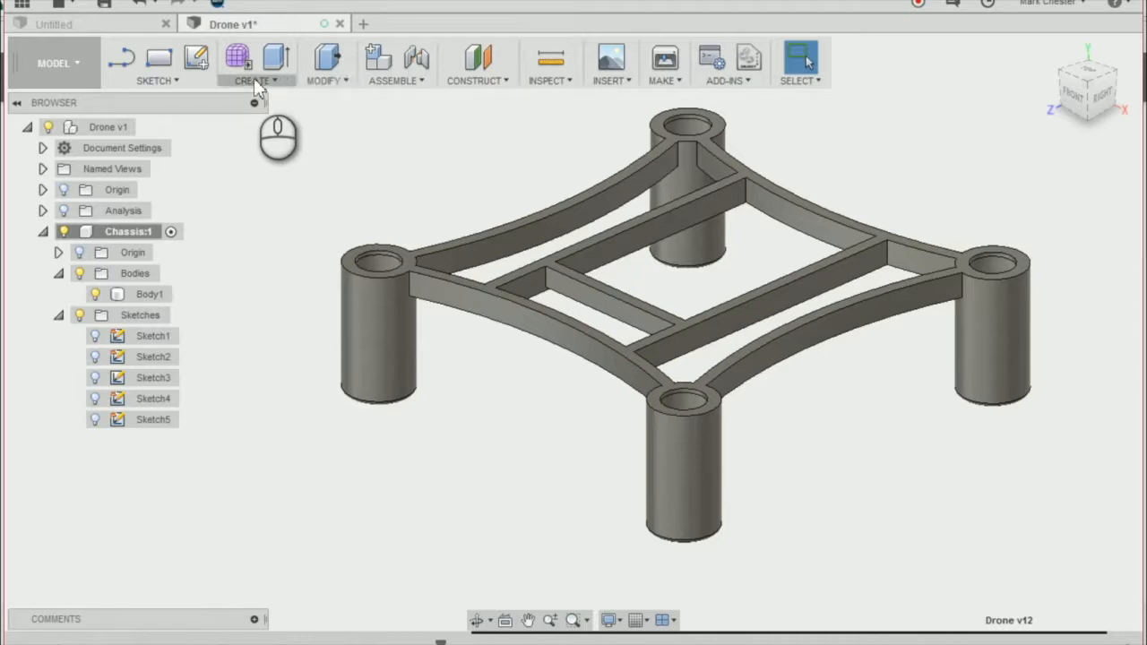
- Mirror the connecting bar feature across the centre plane to create a matching bar opposite
{"action": "left_click", "coordinate": [322, 63]}
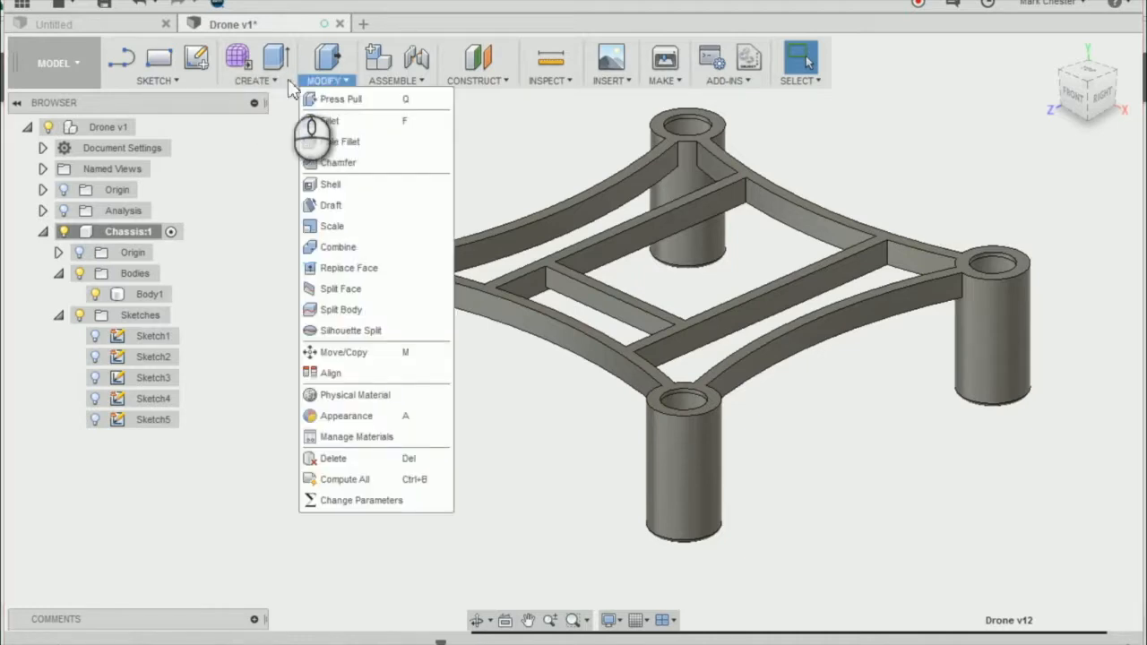
{"action": "left_click", "coordinate": [255, 79]}
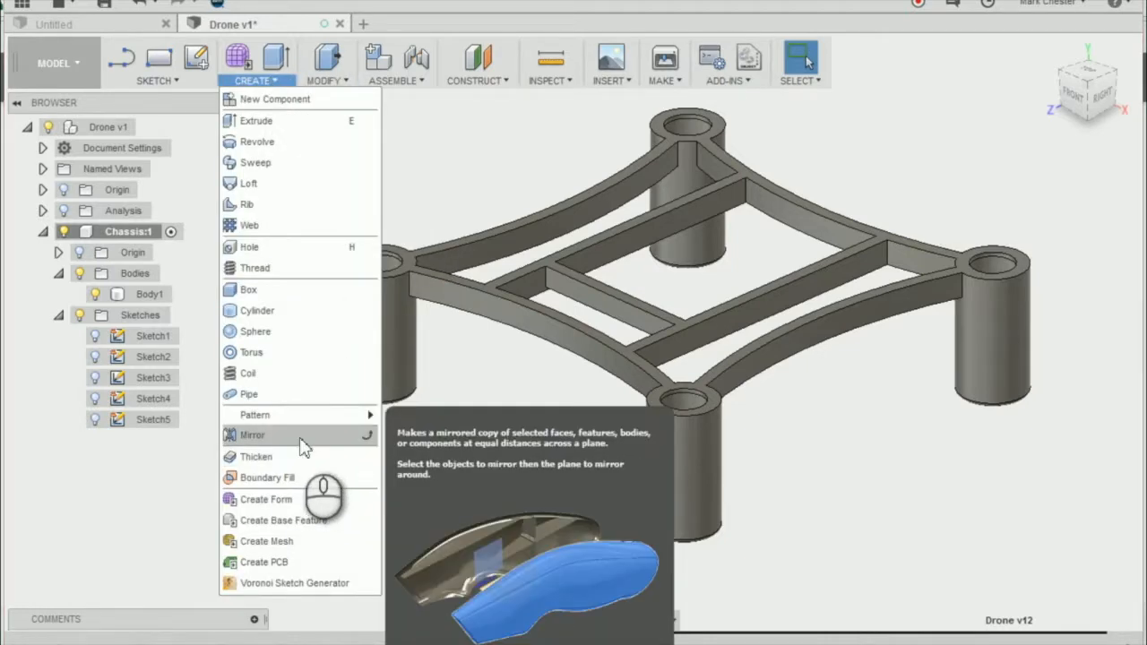
{"action": "left_click", "coordinate": [251, 435]}
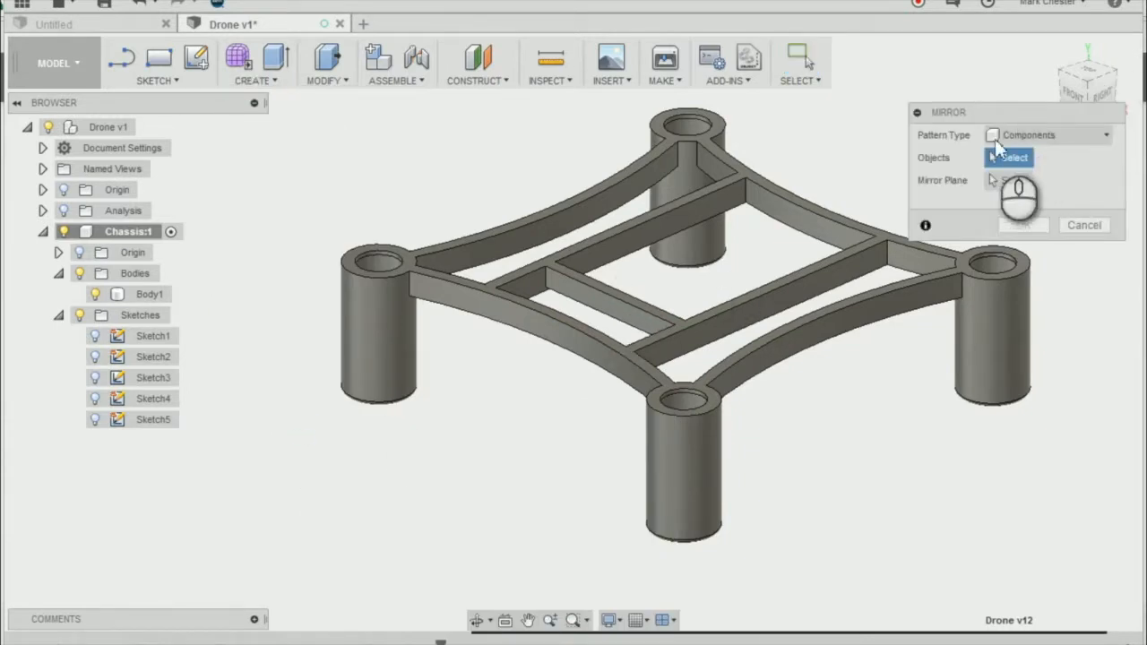
{"action": "left_click", "coordinate": [1044, 135]}
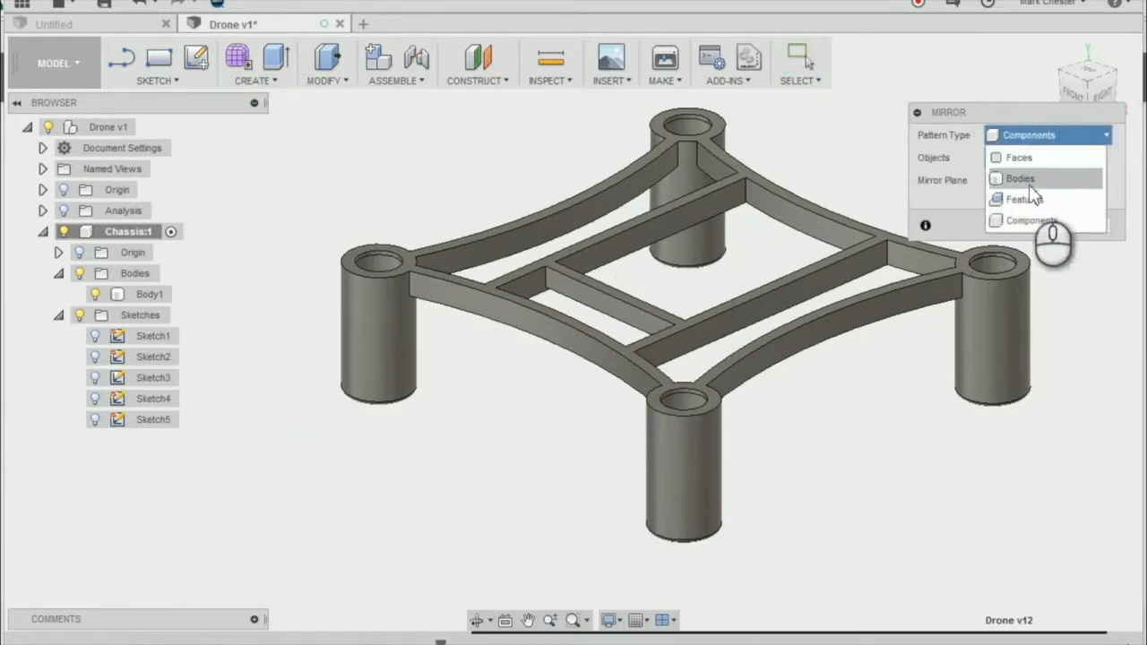
{"action": "left_click", "coordinate": [1026, 199]}
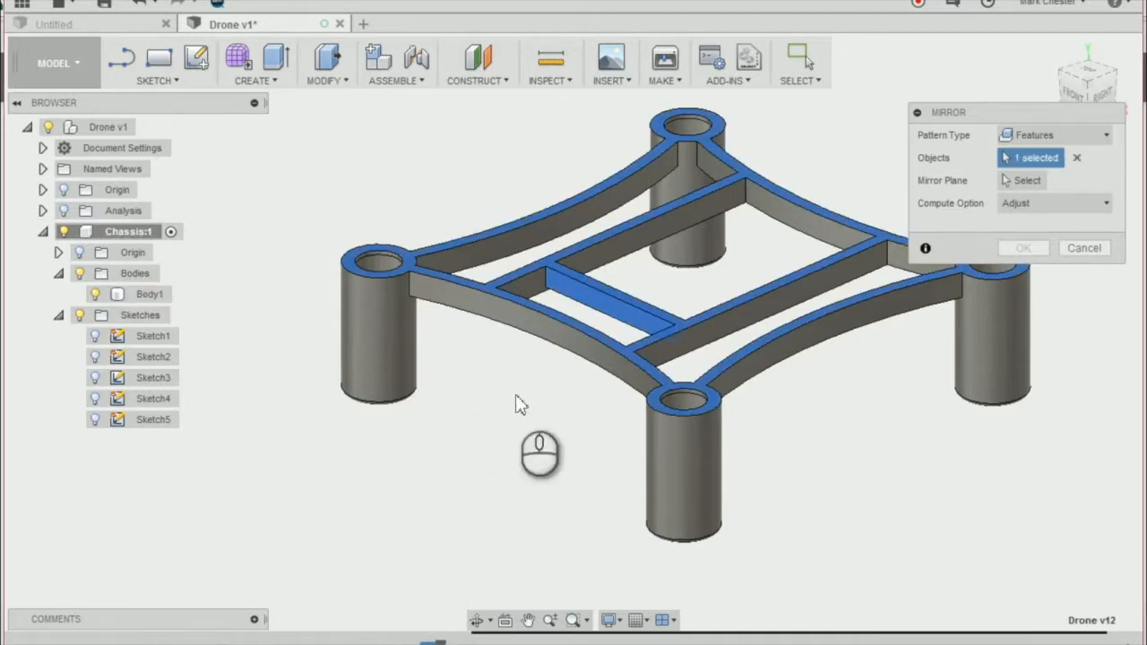
{"action": "left_click", "coordinate": [1027, 179]}
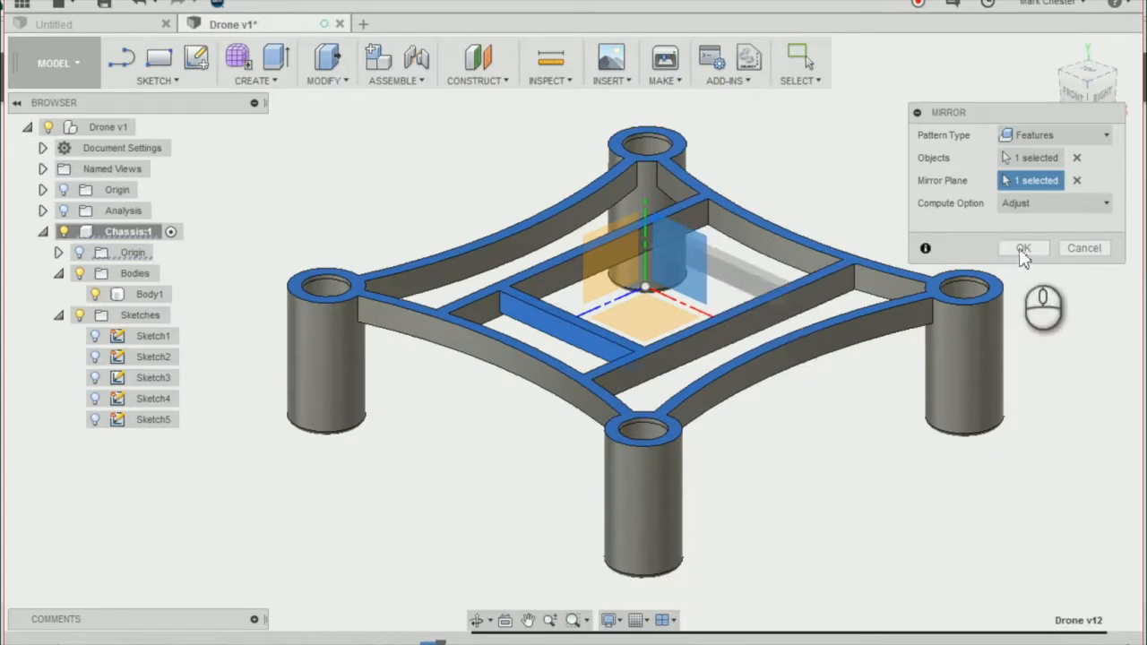
{"action": "mouse_move", "coordinate": [1054, 259]}
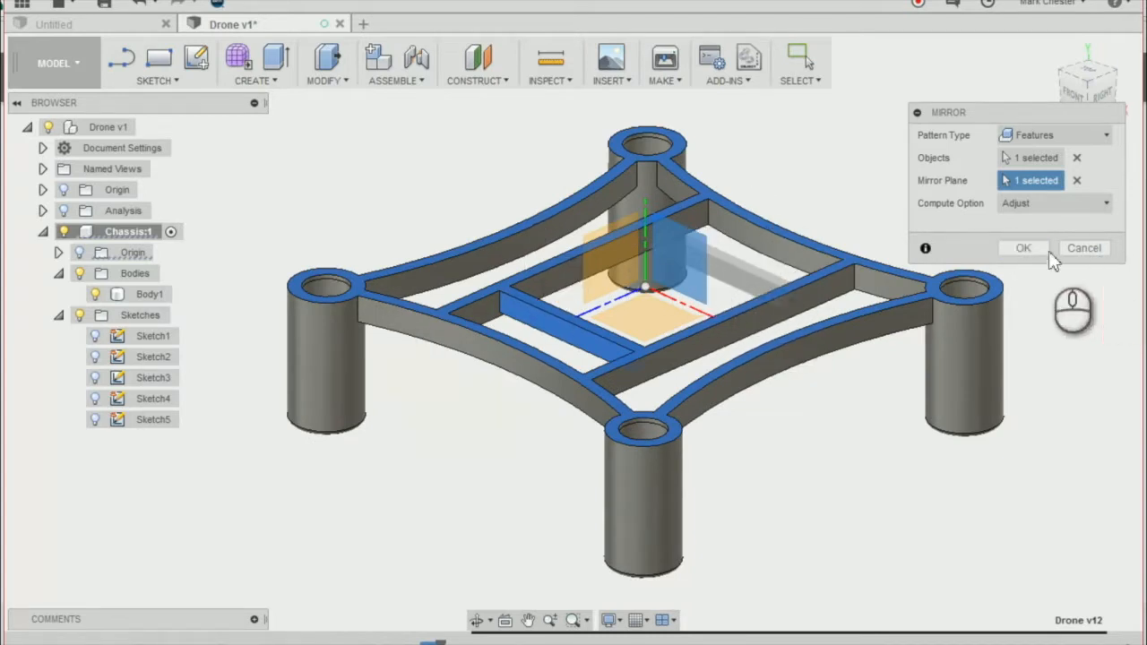
{"action": "left_click", "coordinate": [1021, 248]}
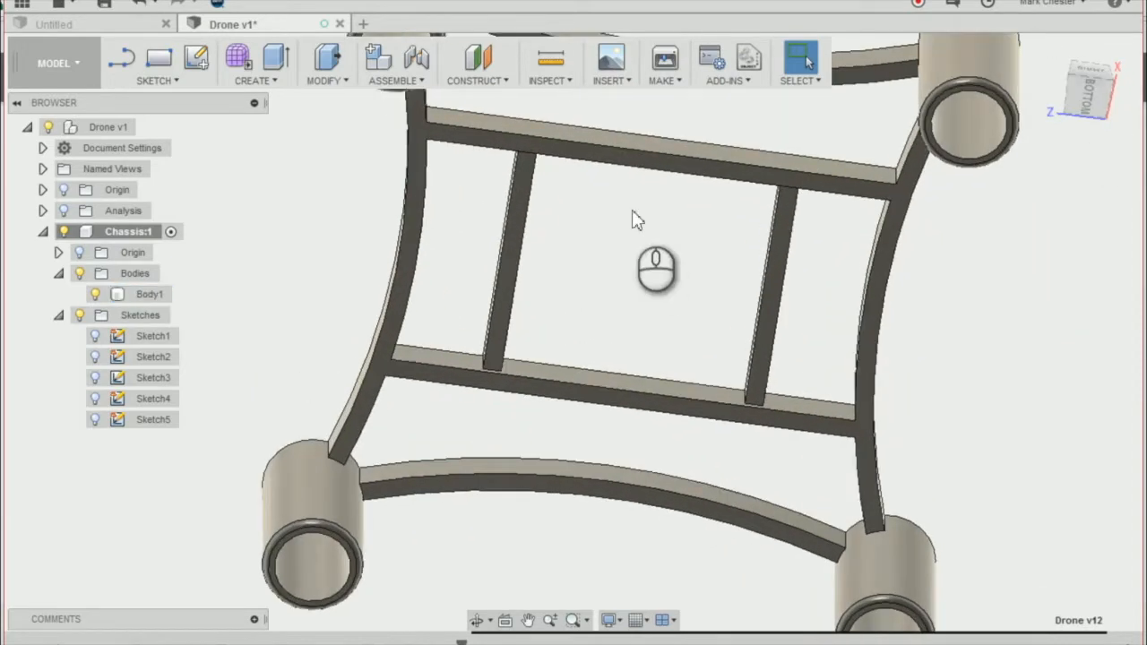
- Fillet eight edges of the cross bars and tray with a 0.5 mm radius
{"action": "left_click_drag", "start_coordinate": [636, 219], "coordinate": [649, 269]}
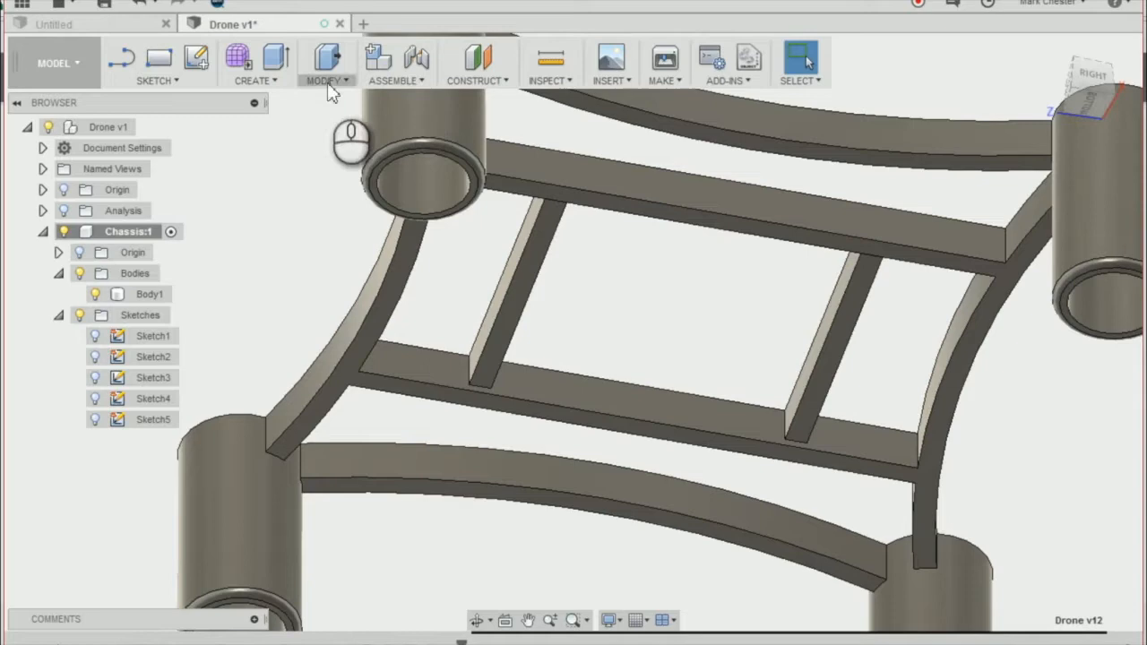
{"action": "left_click", "coordinate": [326, 63]}
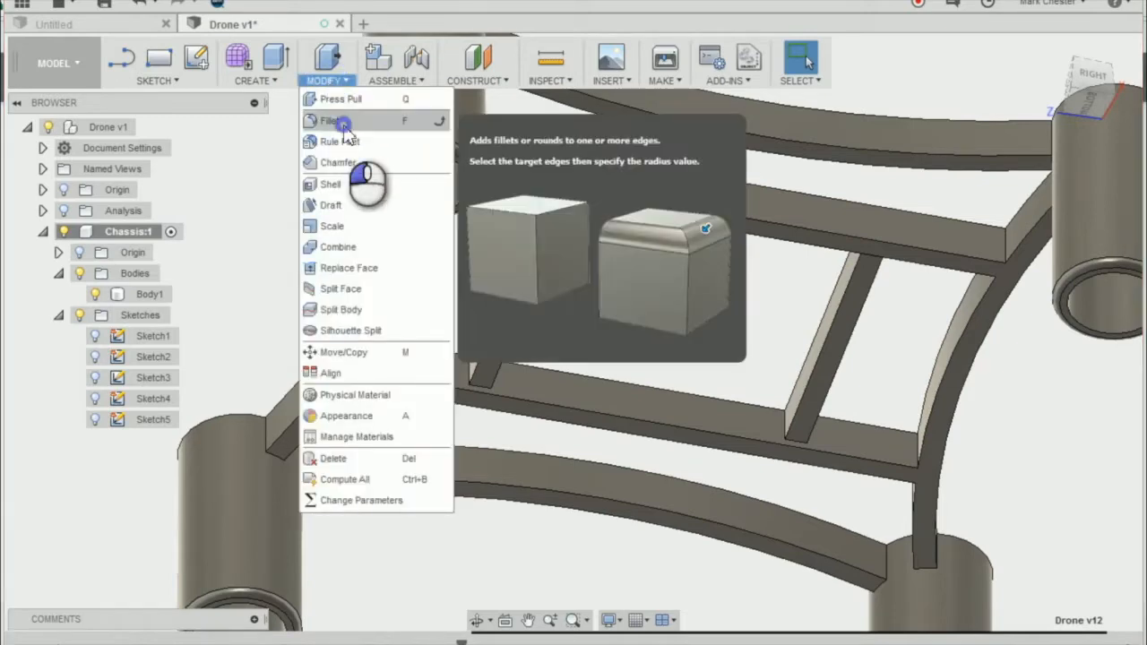
{"action": "left_click", "coordinate": [332, 122]}
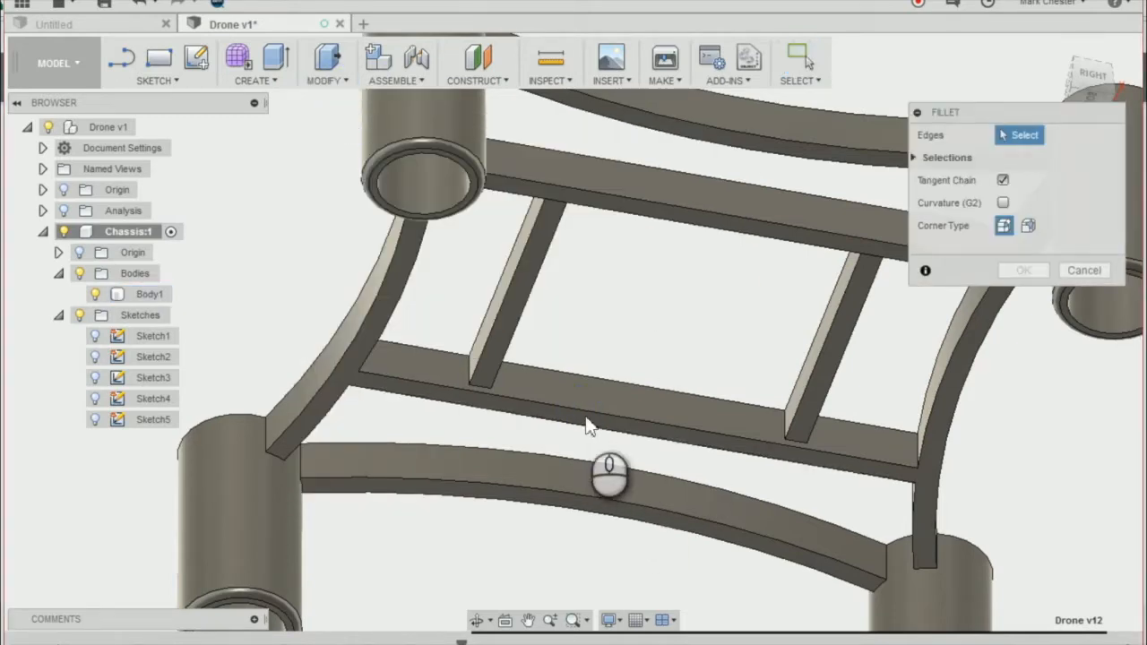
{"action": "left_click", "coordinate": [627, 448]}
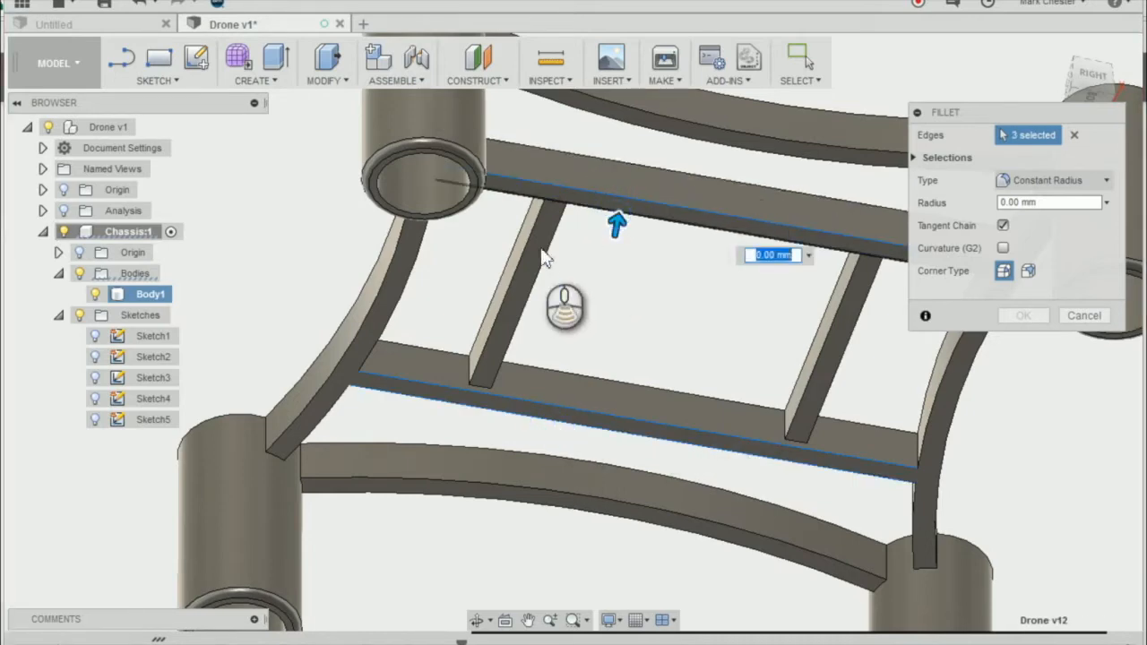
{"action": "left_click", "coordinate": [824, 380]}
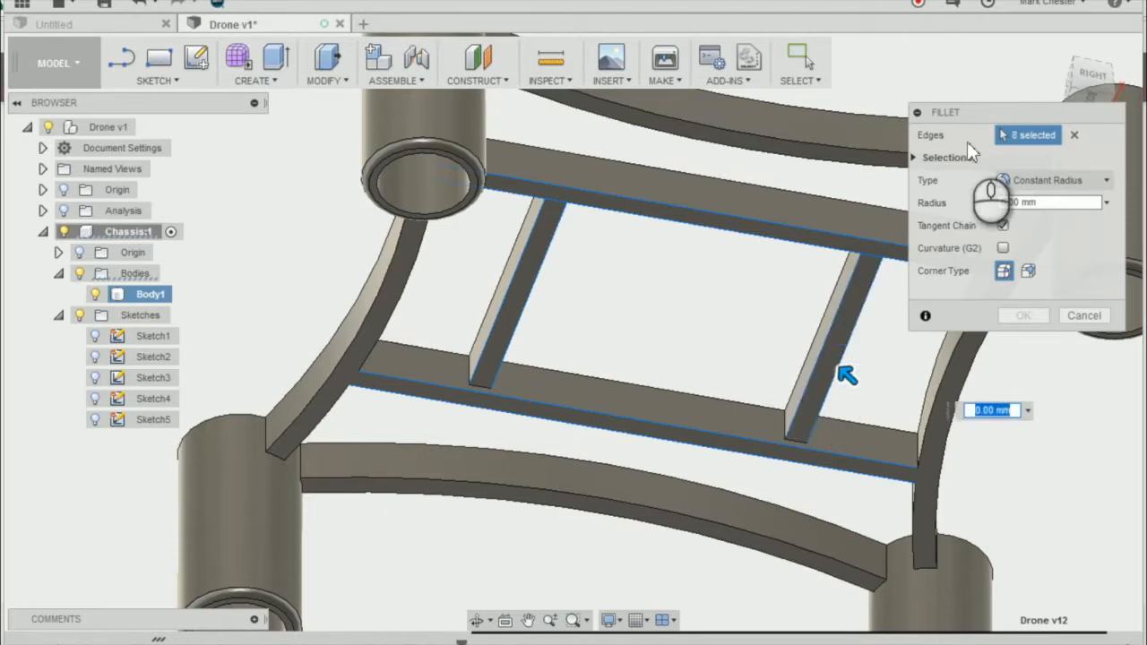
{"action": "type", "text": "05"}
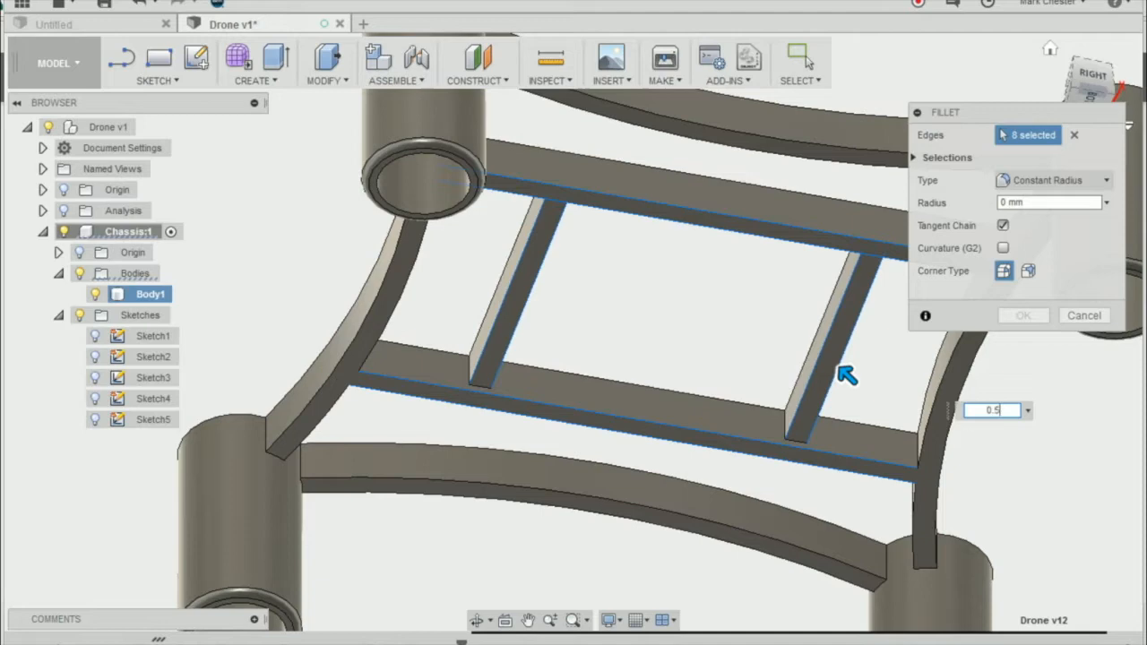
{"action": "left_click", "coordinate": [1023, 316]}
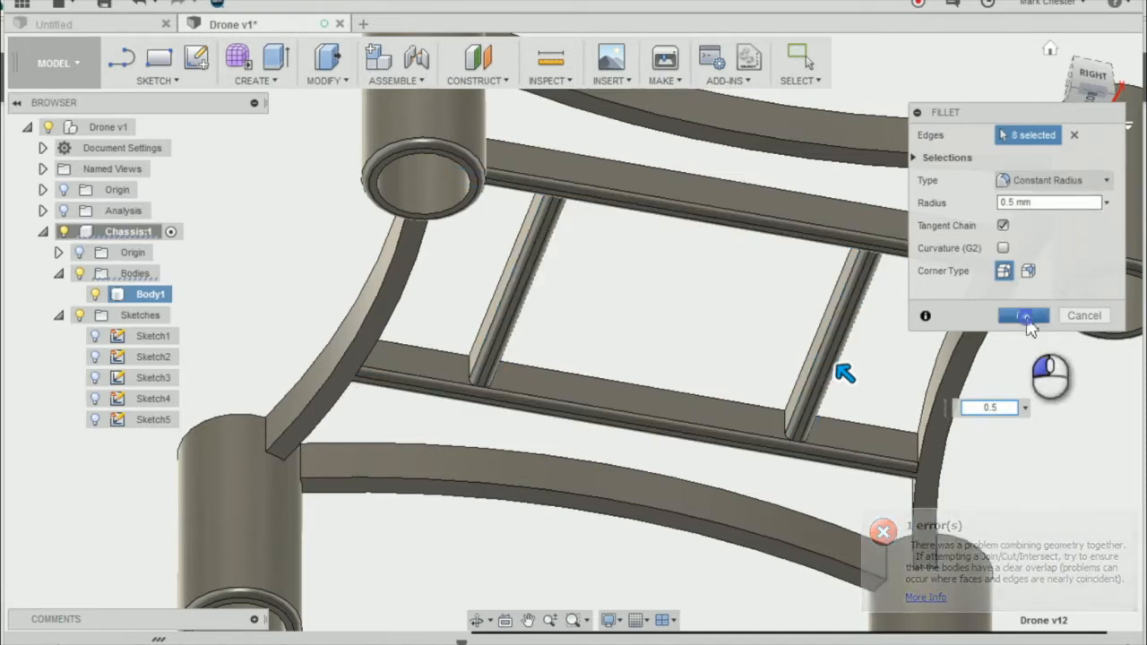
{"action": "left_click", "coordinate": [1024, 315]}
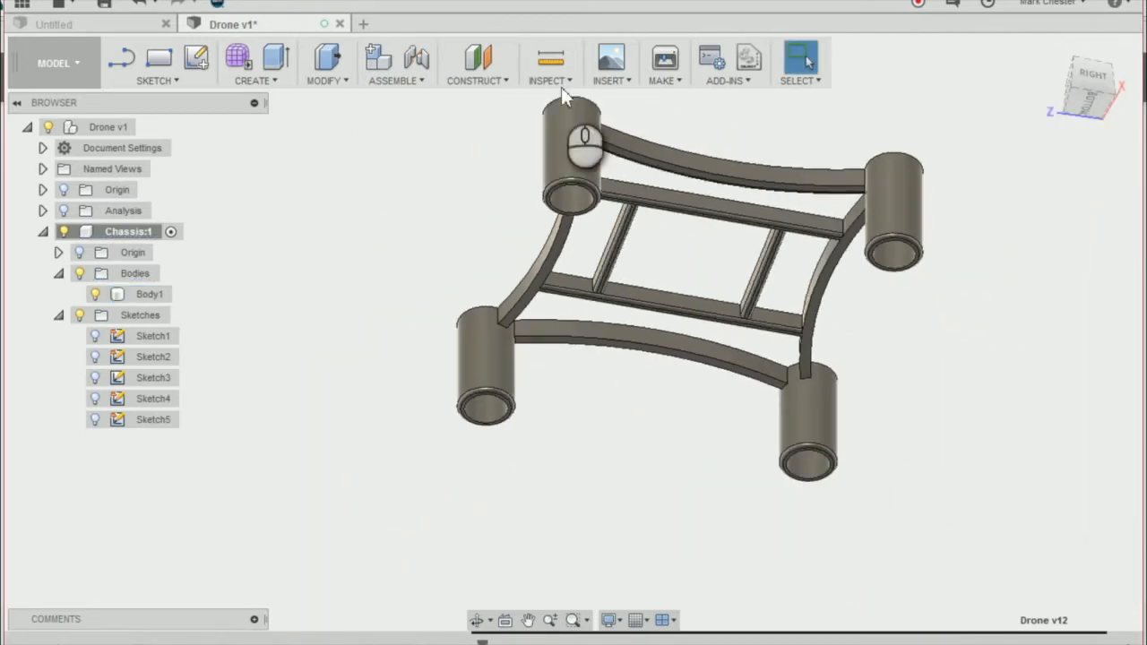